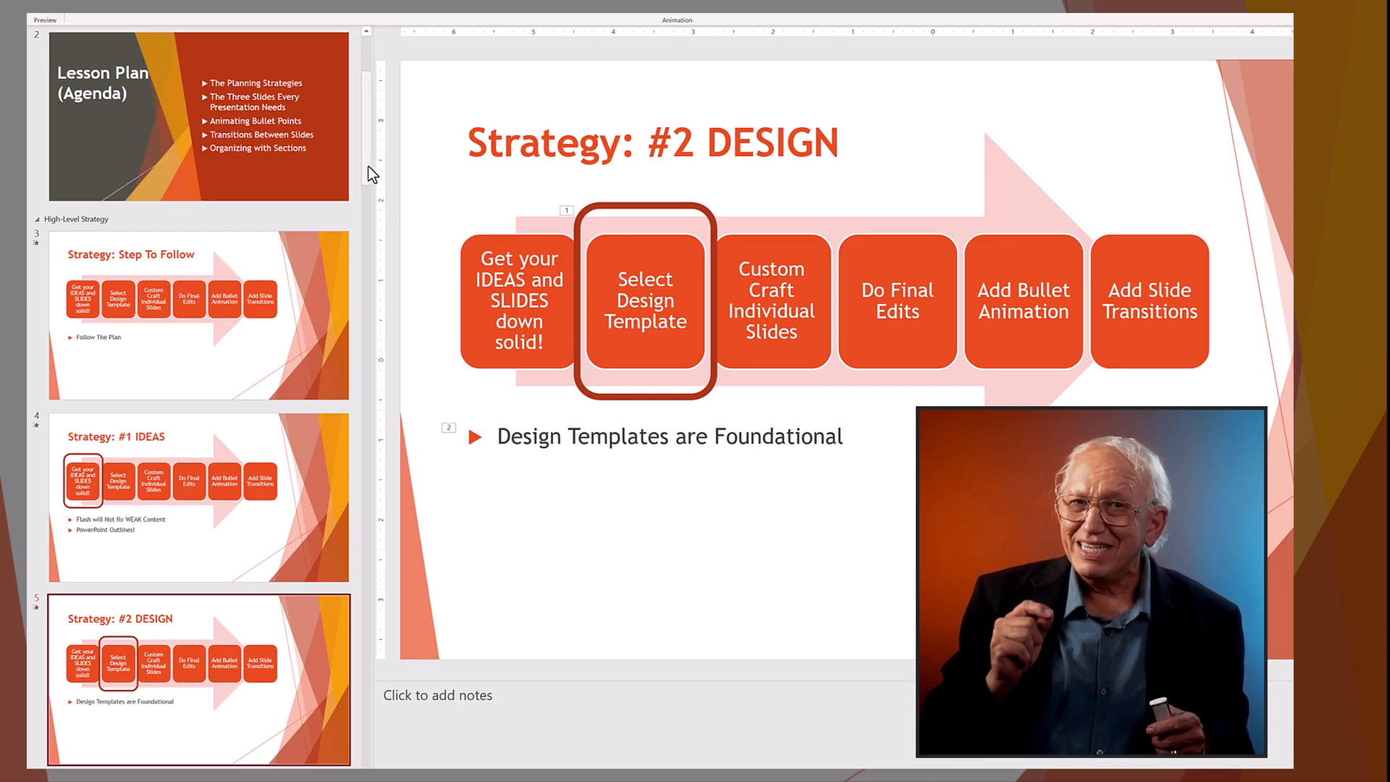
Step: Scroll down through the deck to reach the '#2 The Close' slide
{"action": "scroll", "scroll_direction": "down", "scroll_amount": 3}
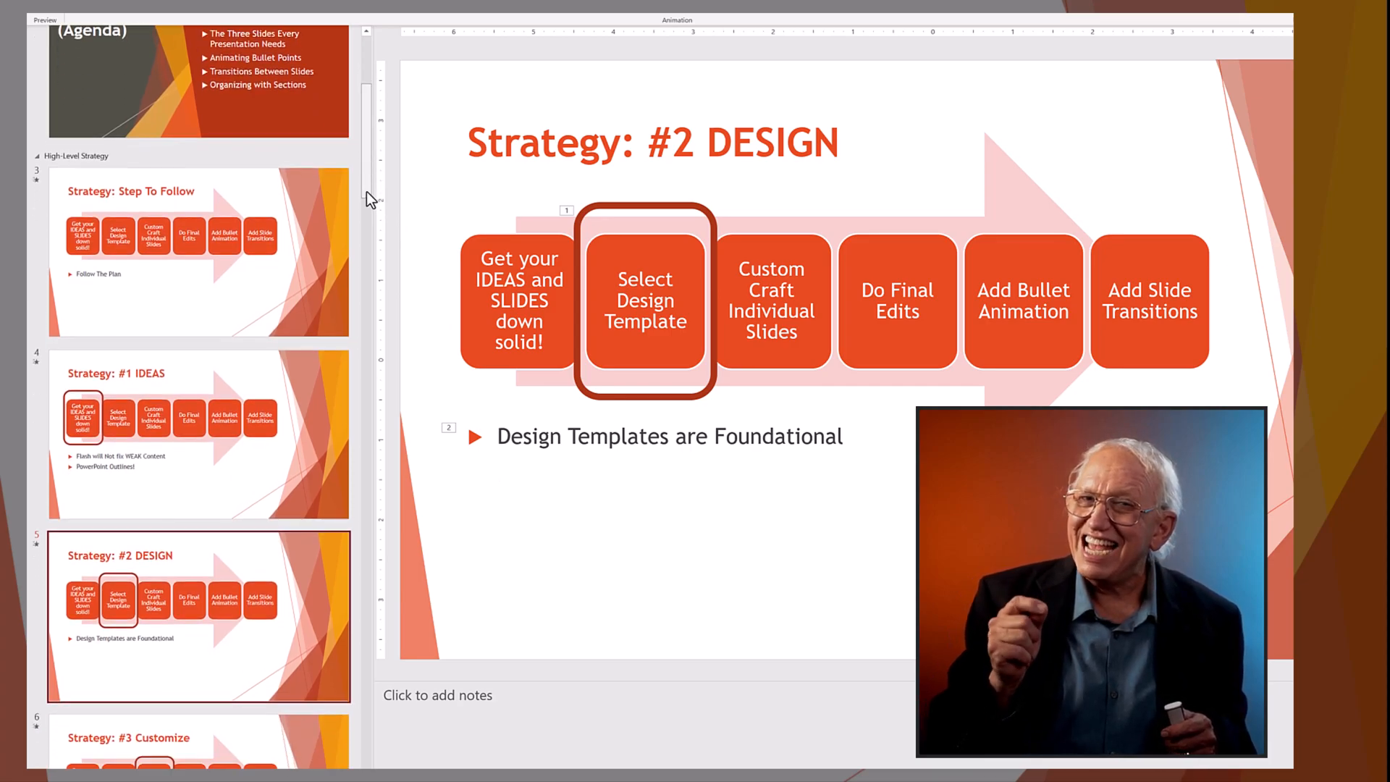
{"action": "scroll", "scroll_direction": "down", "scroll_amount": 3}
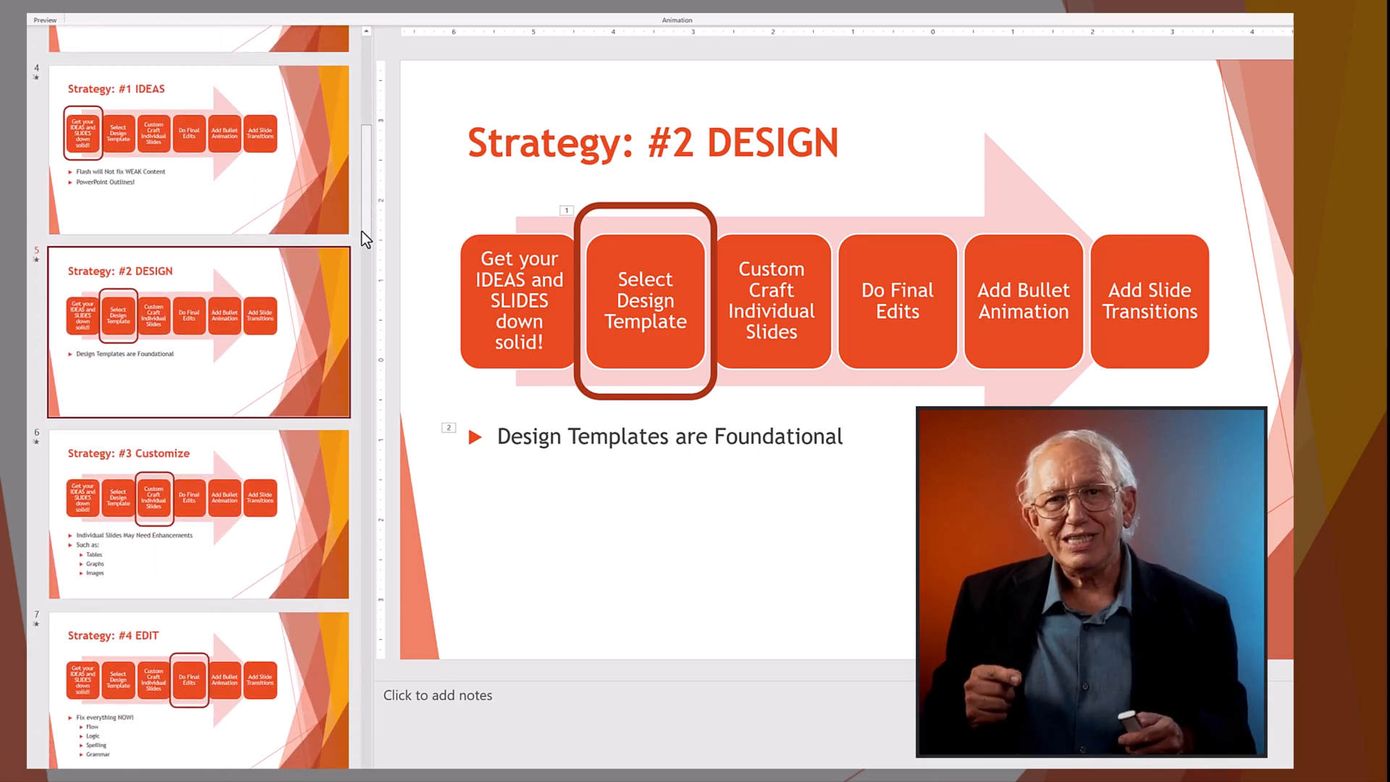
{"action": "scroll", "scroll_direction": "down", "scroll_amount": 3}
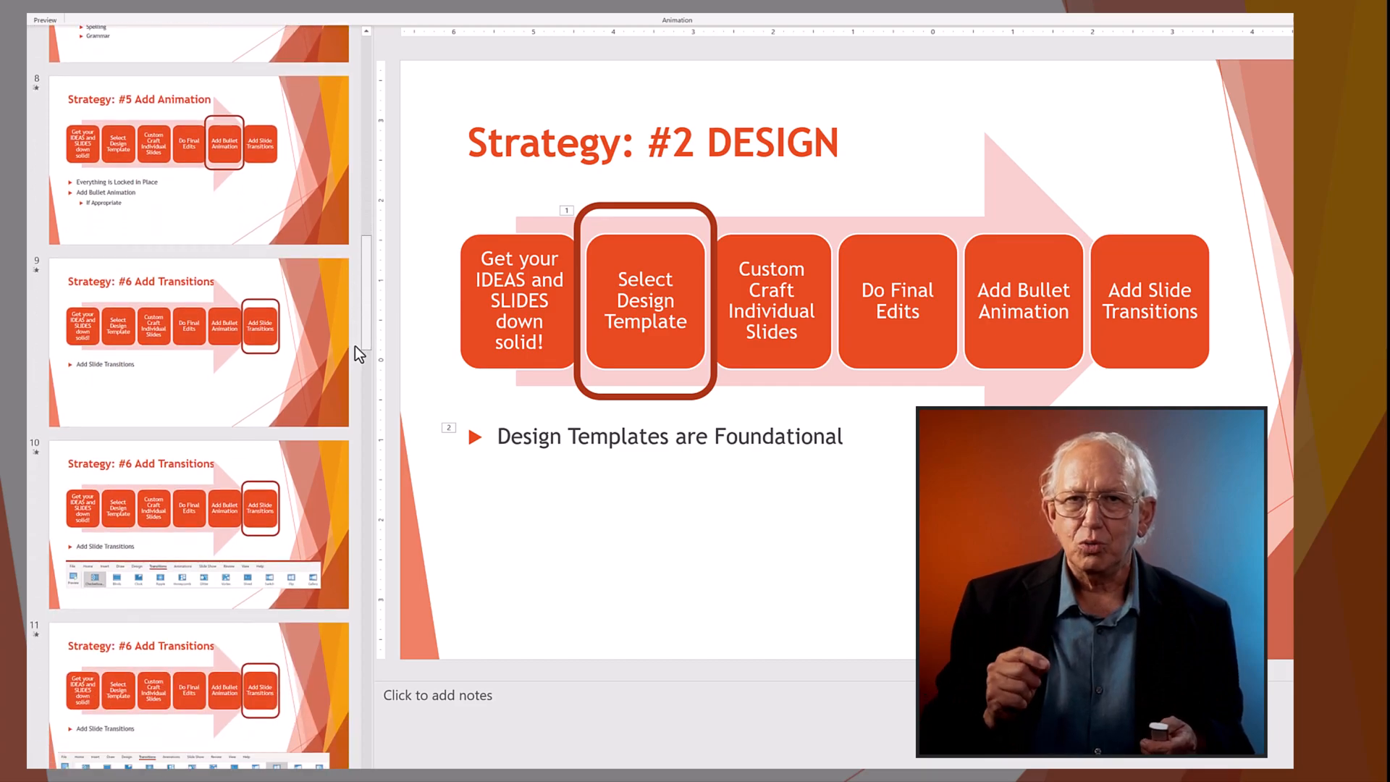
{"action": "scroll", "scroll_direction": "down", "scroll_amount": 3}
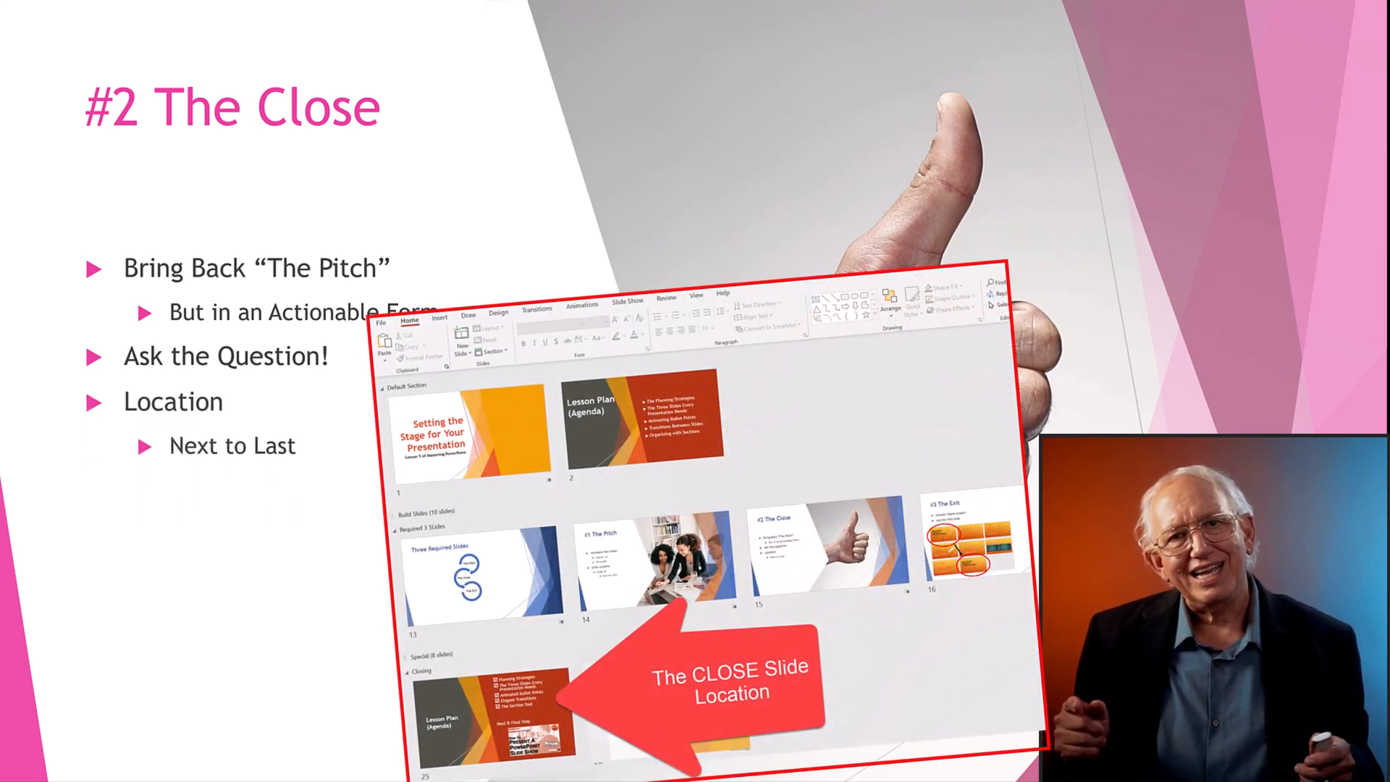
{"action": "key", "text": "Right"}
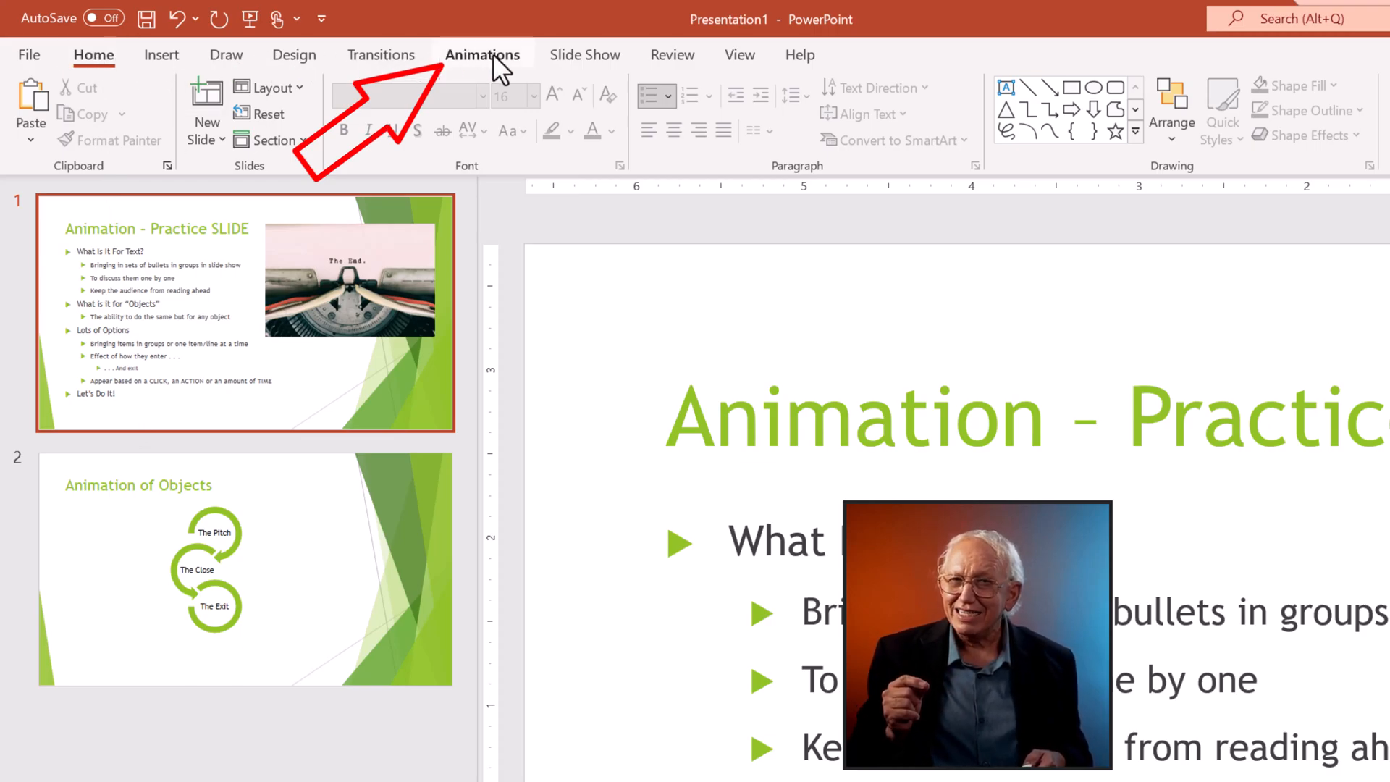
Step: Show the Animations tools and open the empty Animation Pane
{"action": "left_click", "coordinate": [482, 55]}
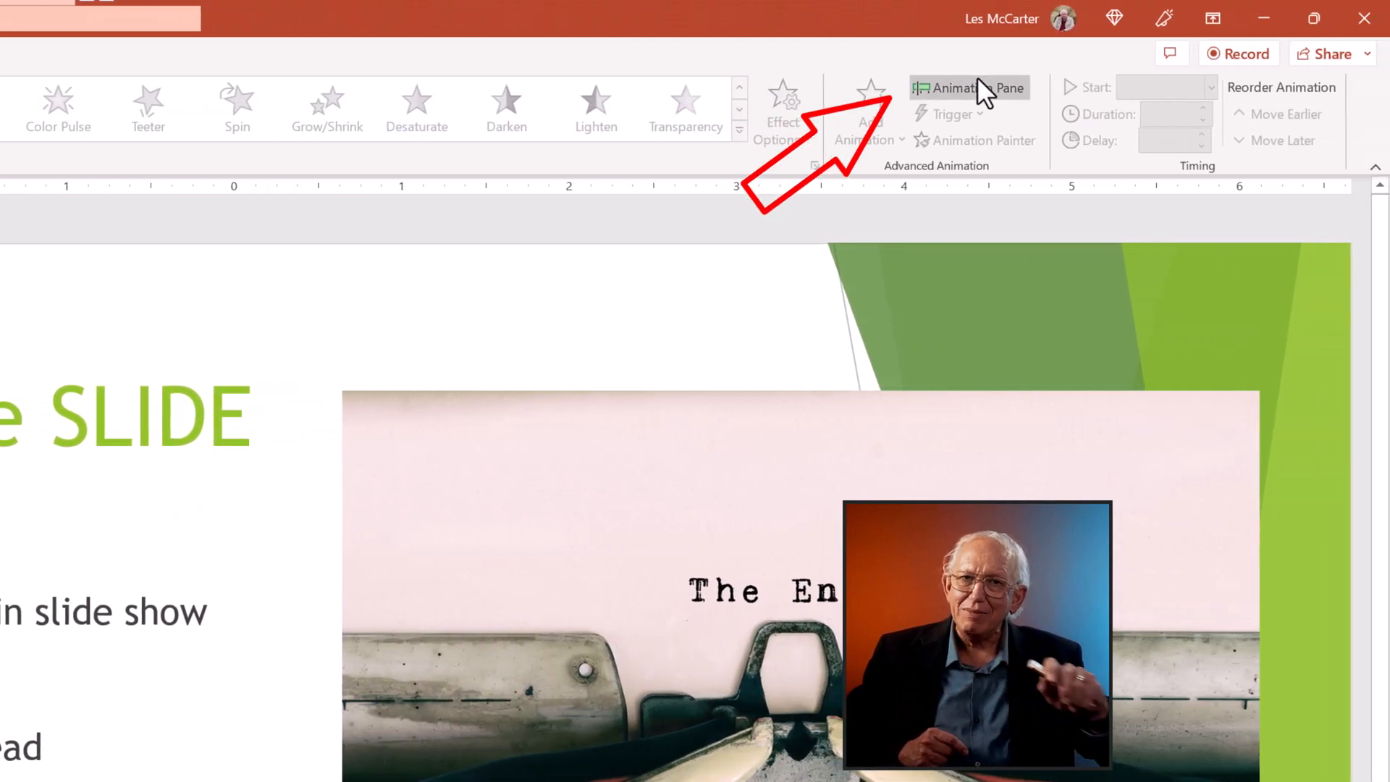
{"action": "left_click", "coordinate": [968, 88]}
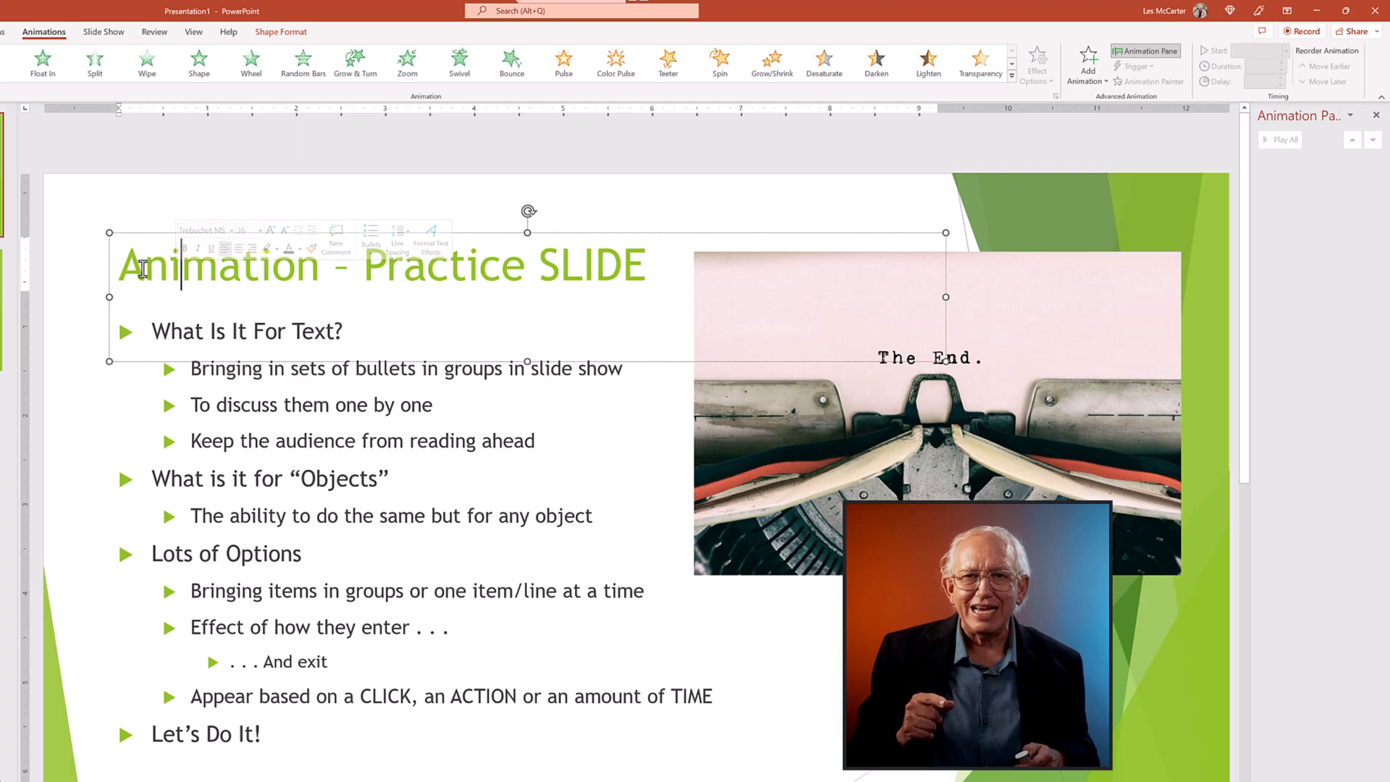
Step: Give the 'Animation – Practice SLIDE' title text a Fly In entrance animation
{"action": "triple_click", "coordinate": [381, 264]}
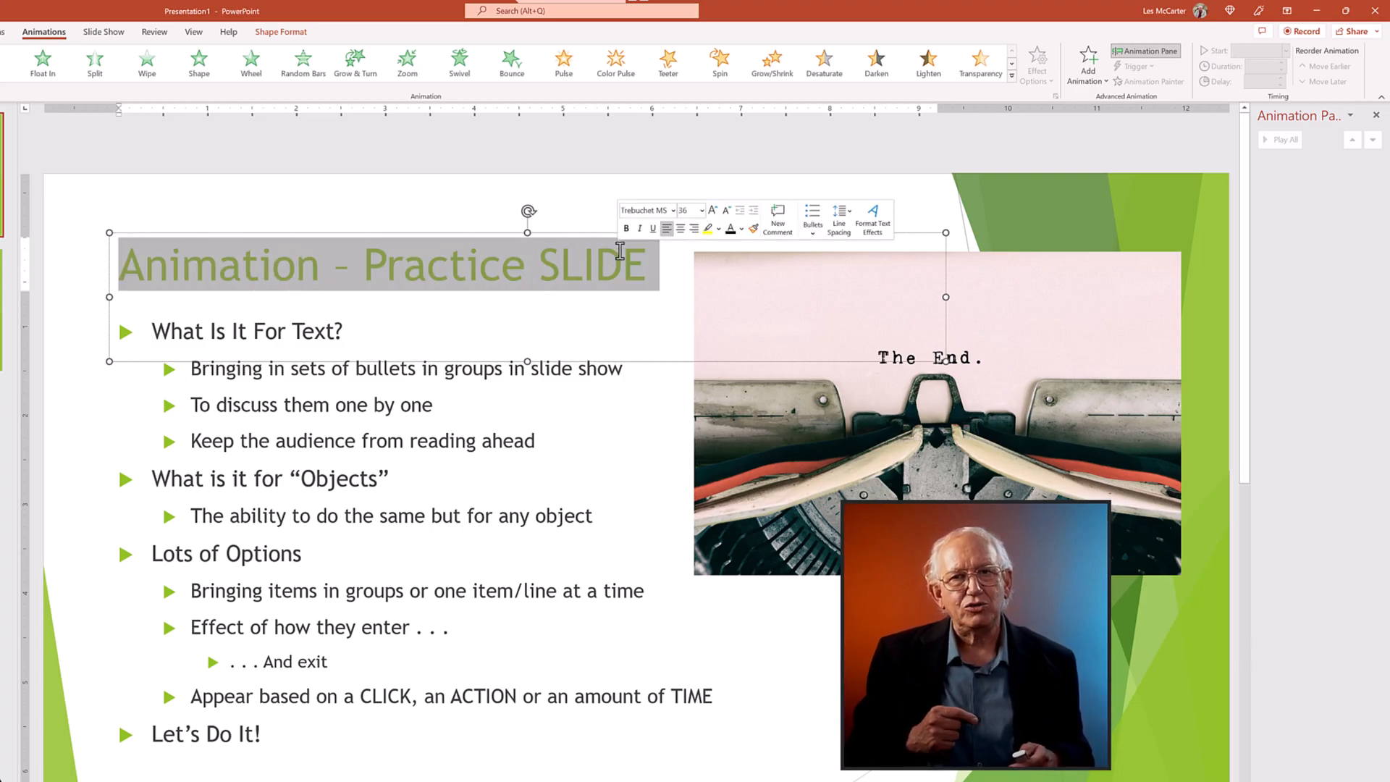
{"action": "left_click_drag", "start_coordinate": [975, 635], "coordinate": [754, 608]}
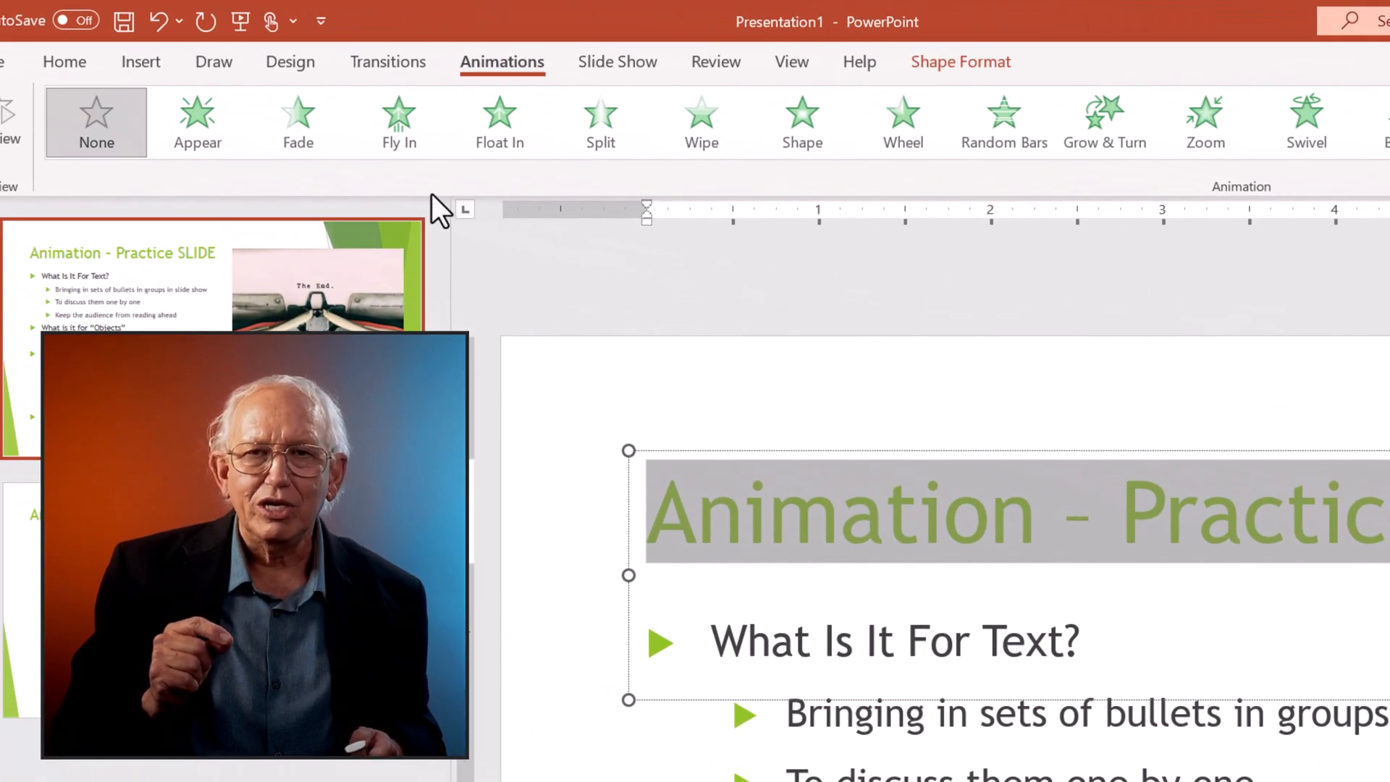
{"action": "left_click", "coordinate": [398, 122]}
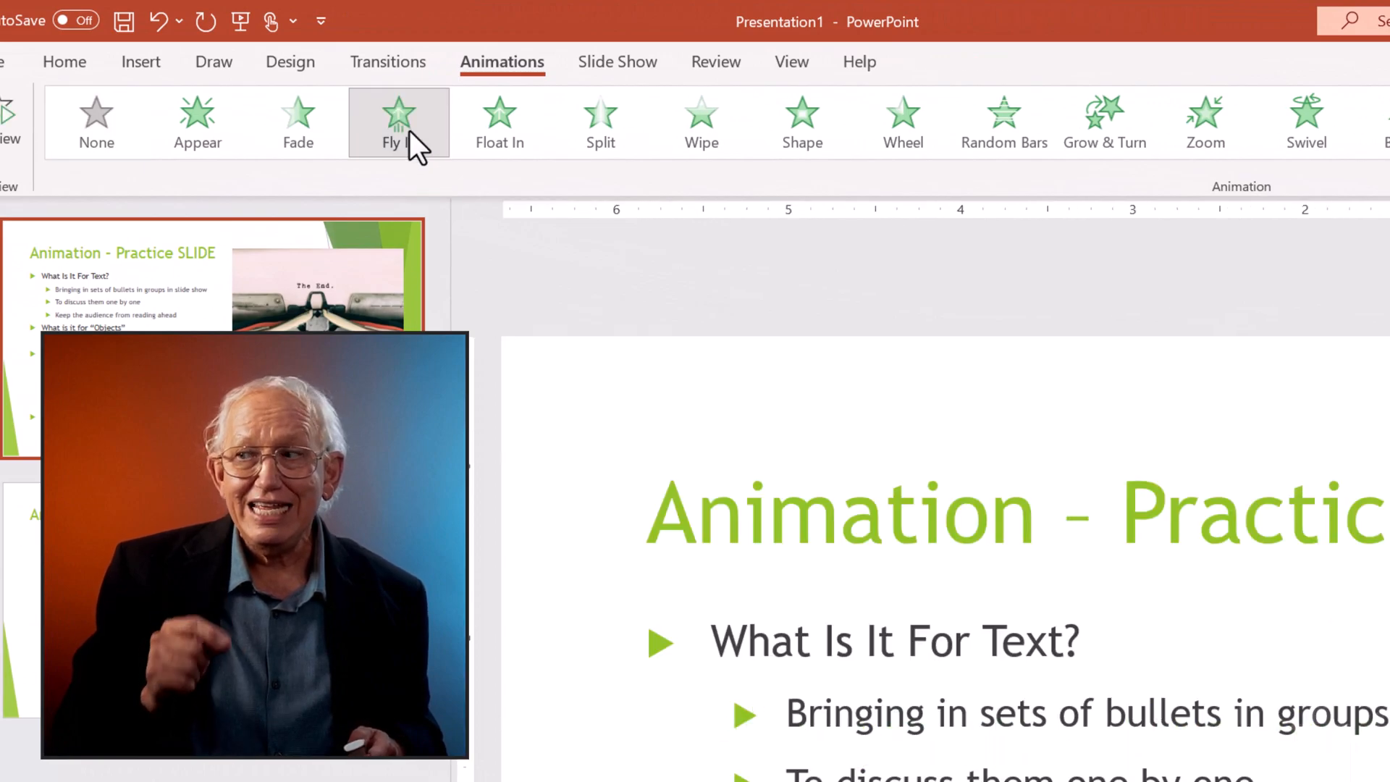
{"action": "left_click", "coordinate": [398, 122]}
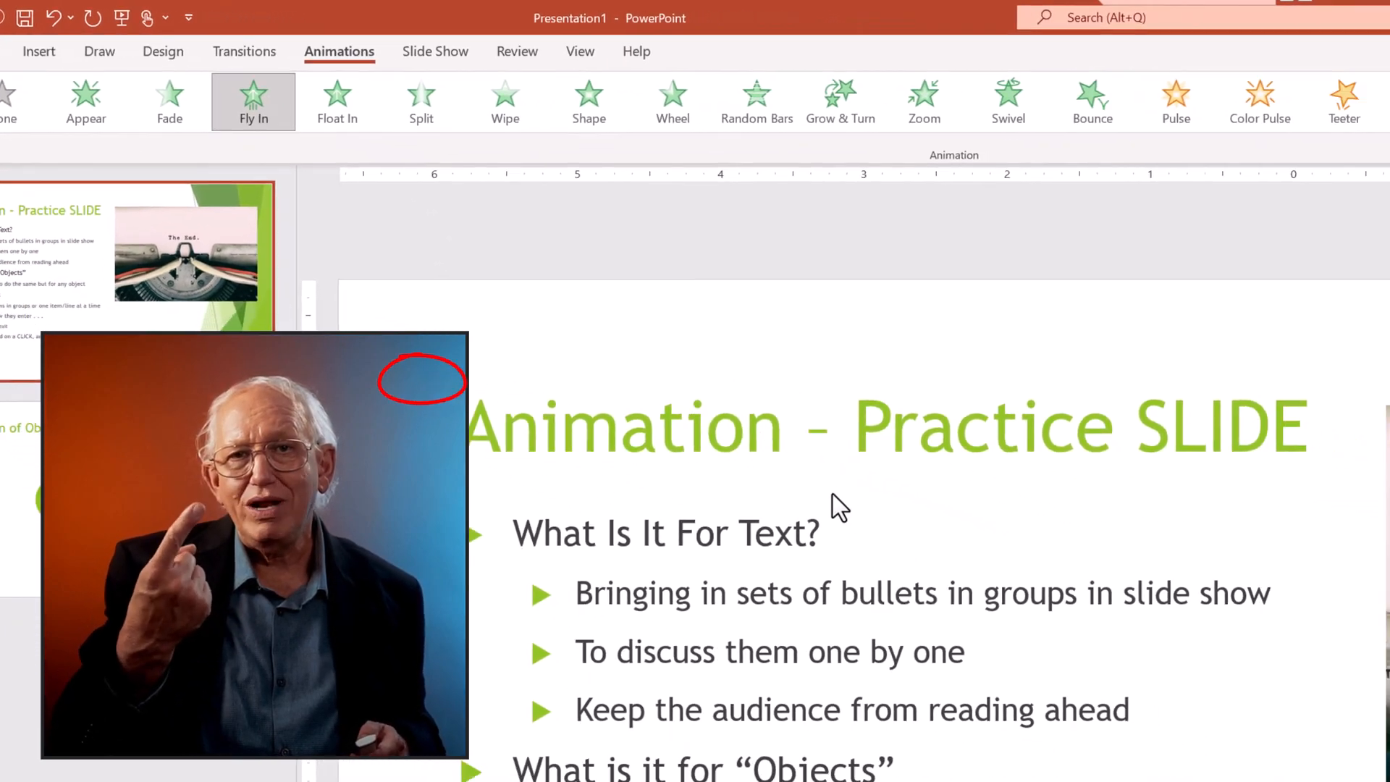
{"action": "left_click", "coordinate": [1051, 67]}
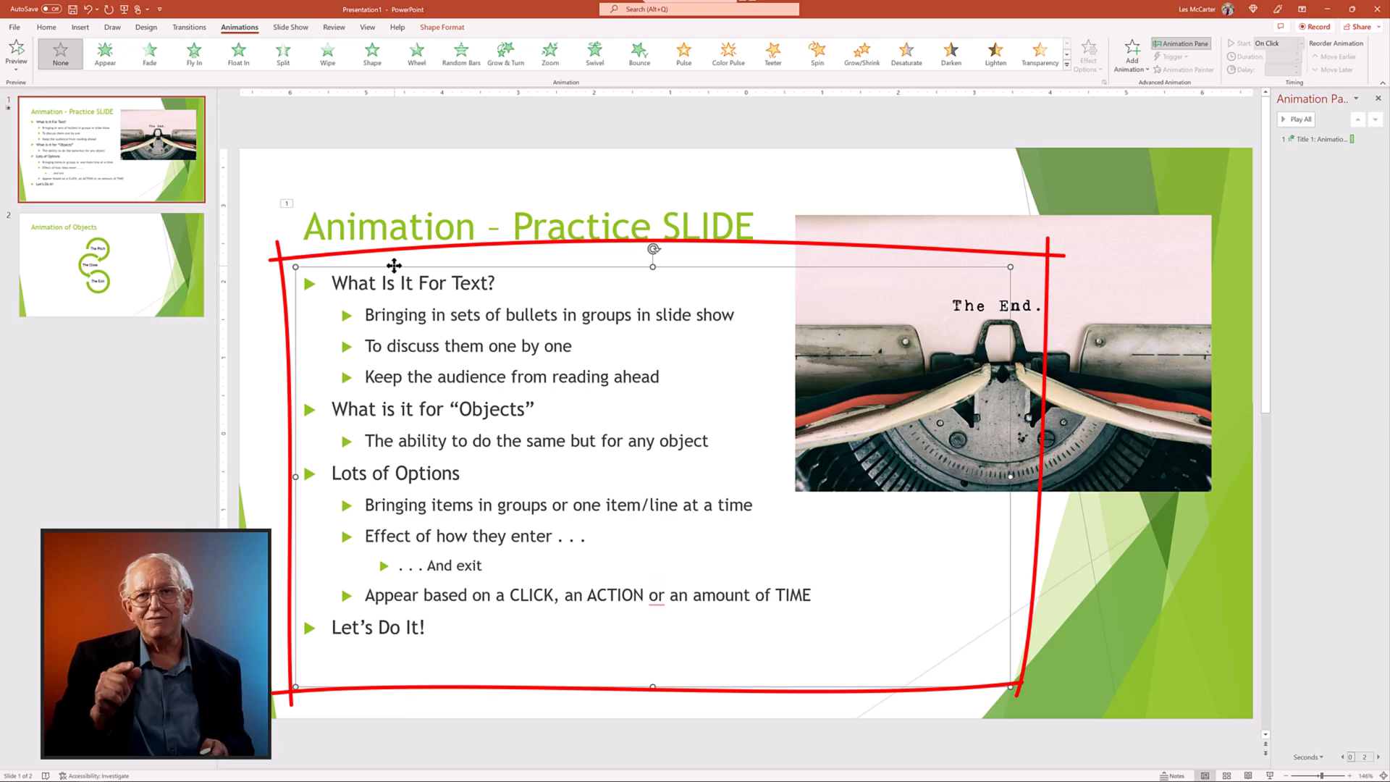
{"action": "mouse_move", "coordinate": [368, 271]}
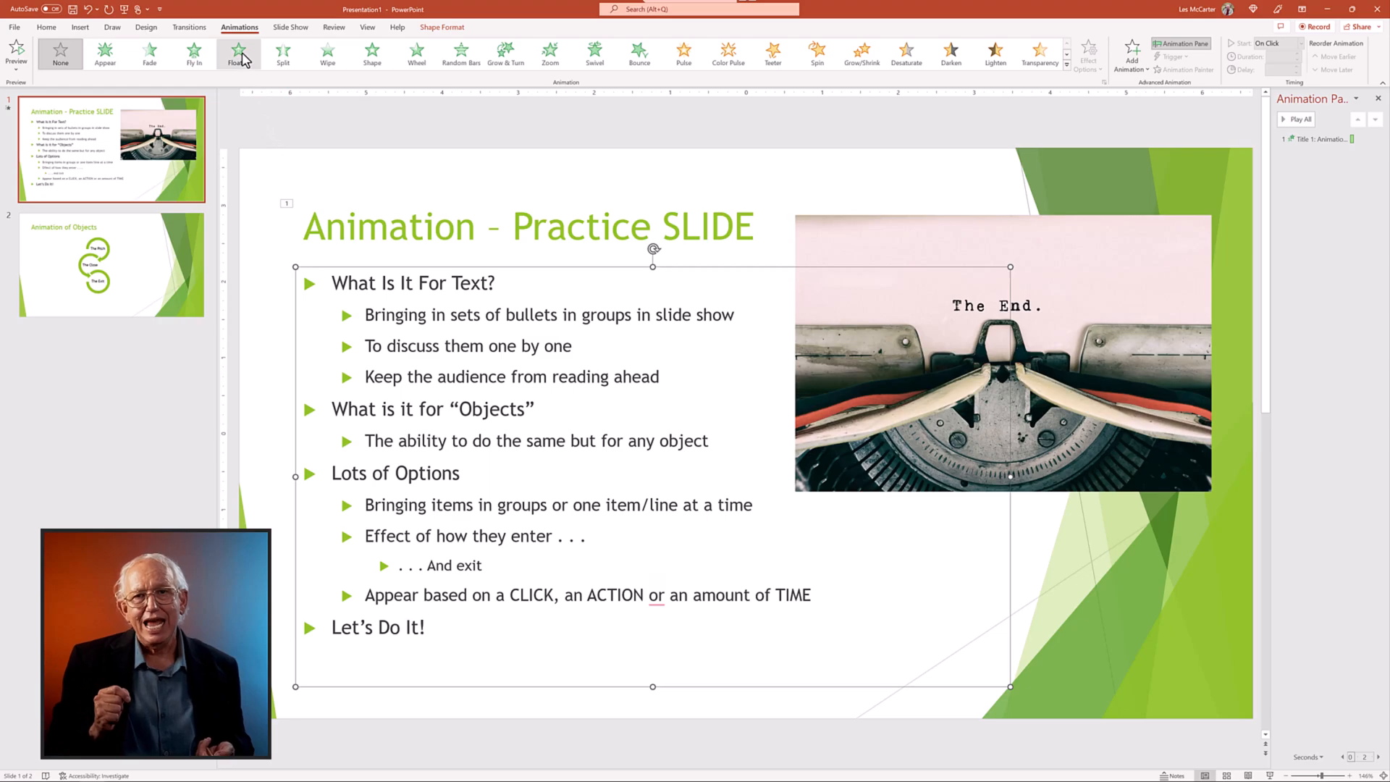
Step: Apply the Float In entrance animation to the bulleted list
{"action": "left_click", "coordinate": [237, 53]}
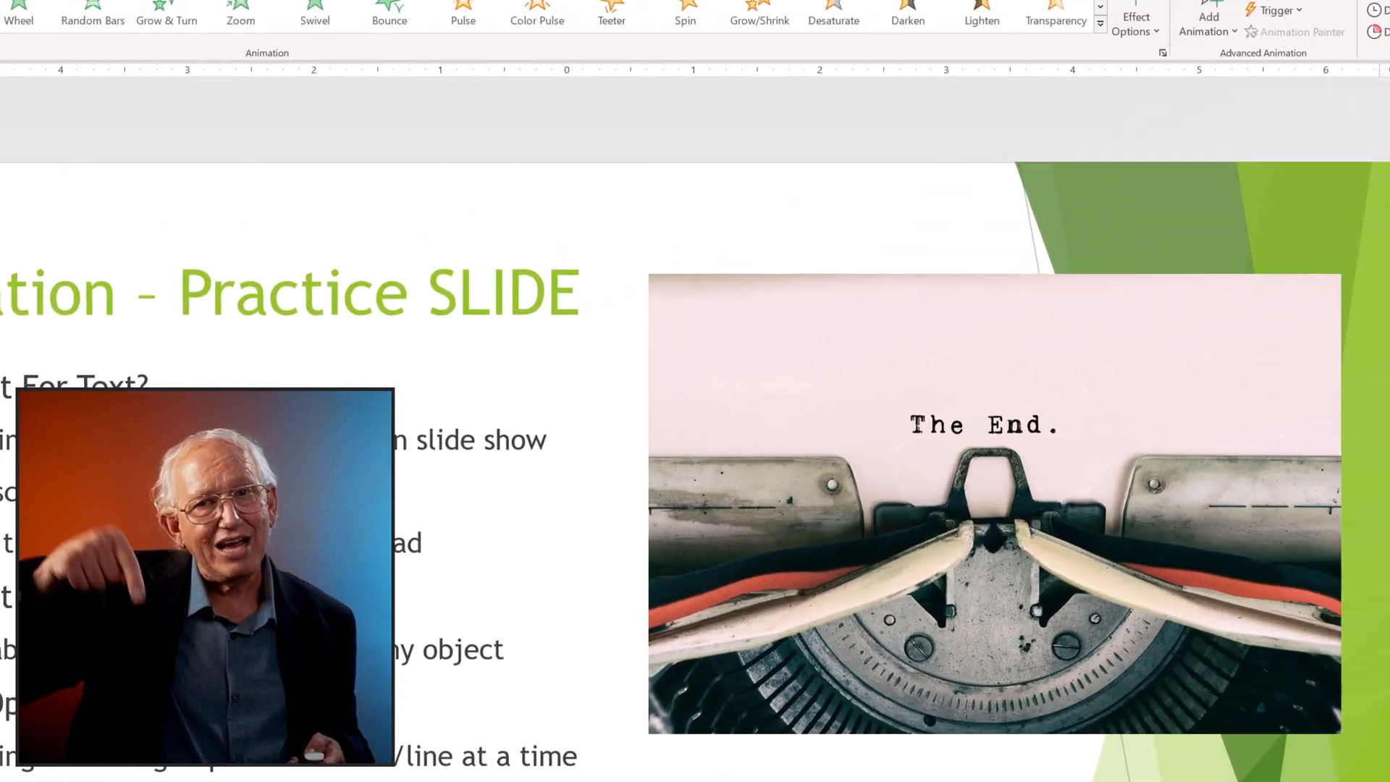
Step: Change the bulleted text's effect direction to Float Down and preview the animation
{"action": "left_click", "coordinate": [1043, 73]}
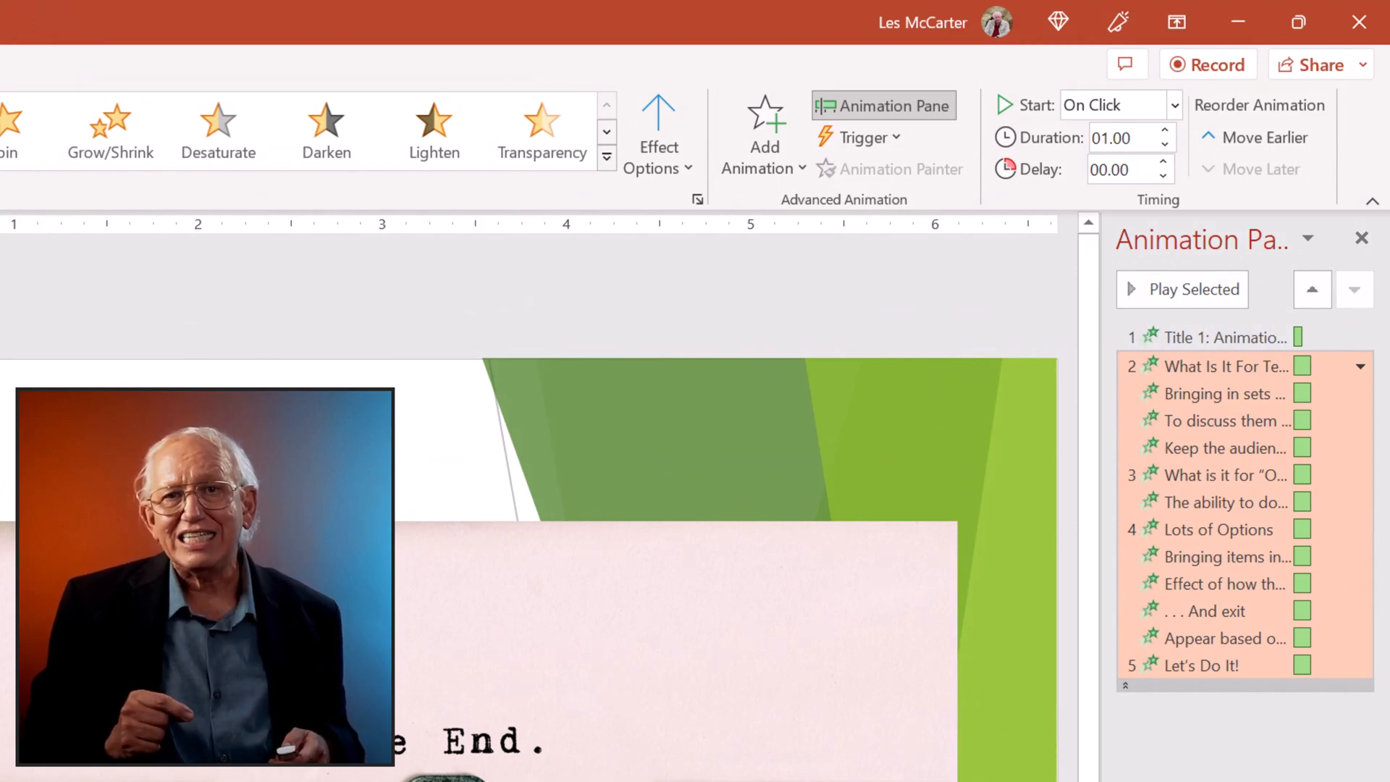
{"action": "left_click", "coordinate": [658, 134]}
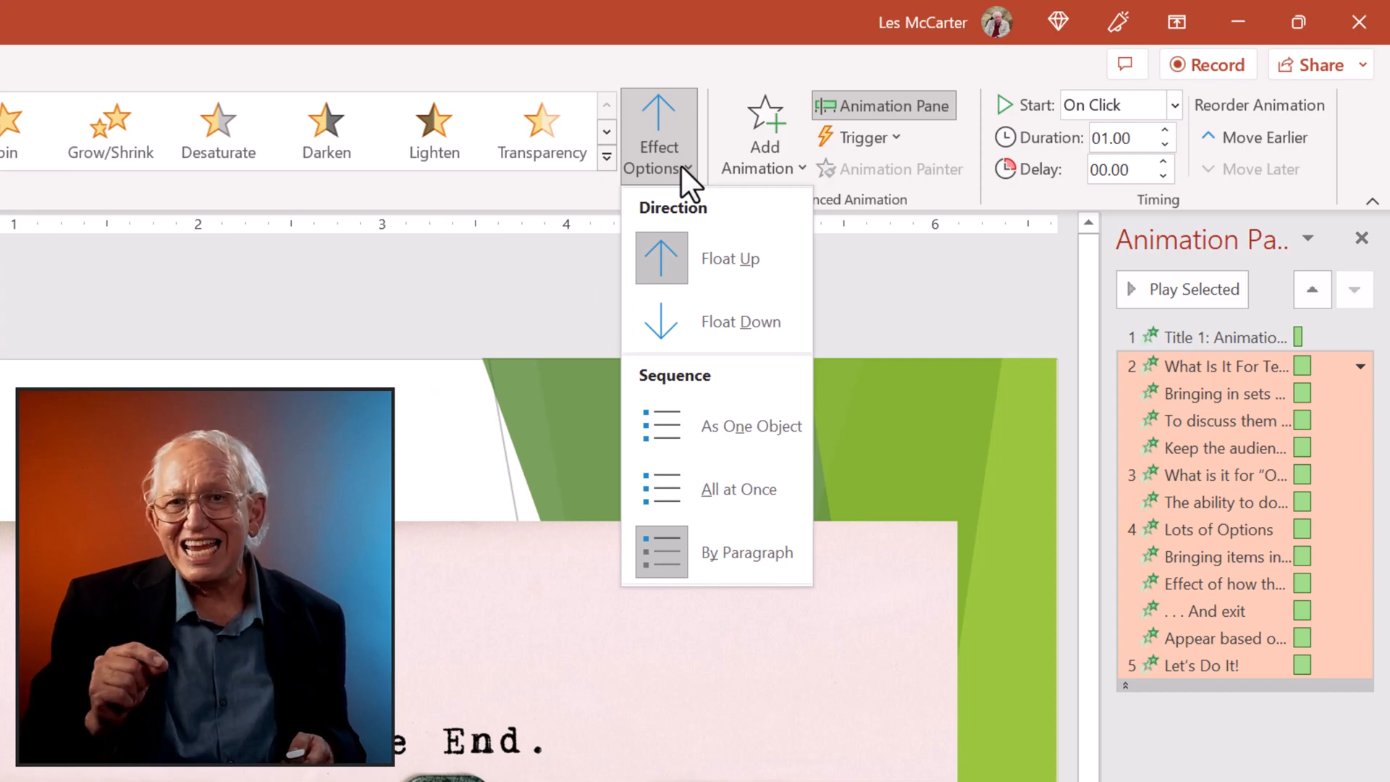
{"action": "mouse_move", "coordinate": [690, 246]}
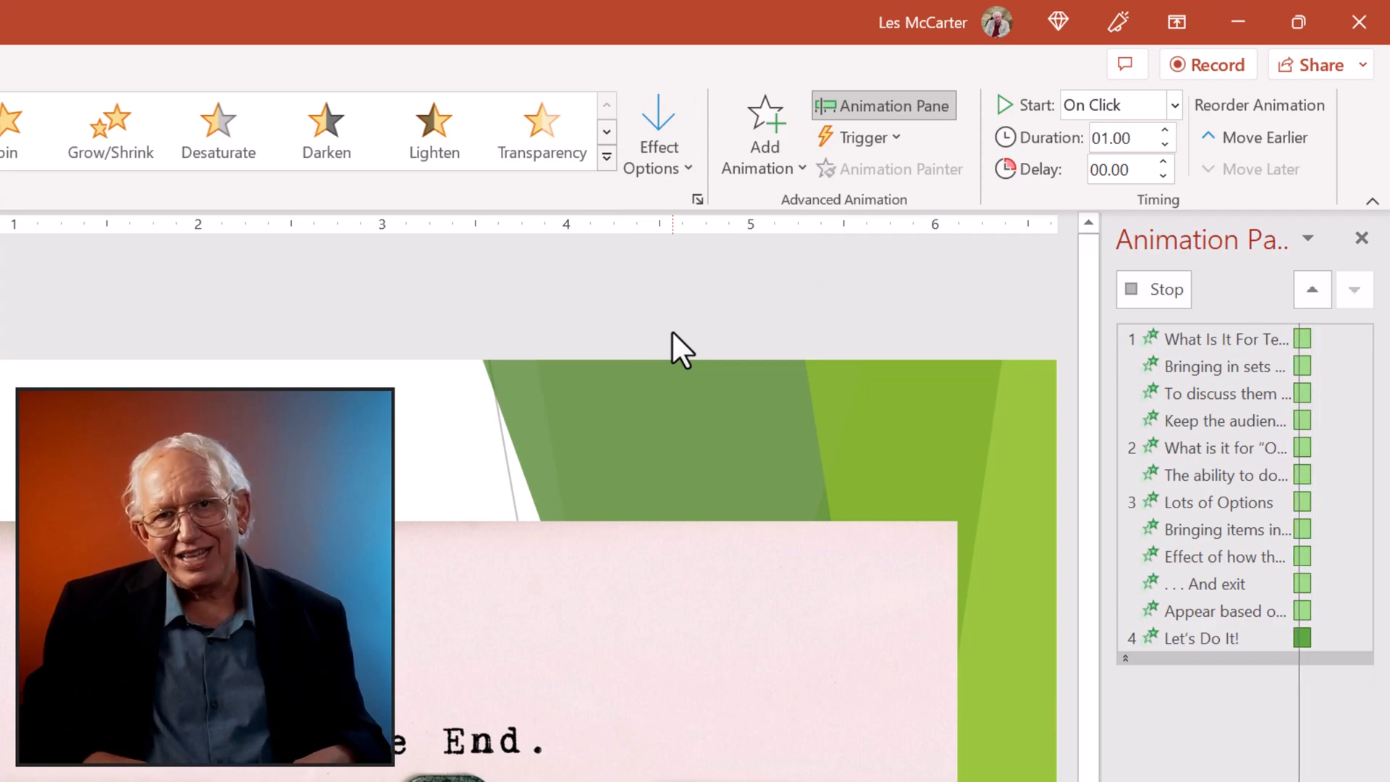
{"action": "left_click", "coordinate": [1021, 67]}
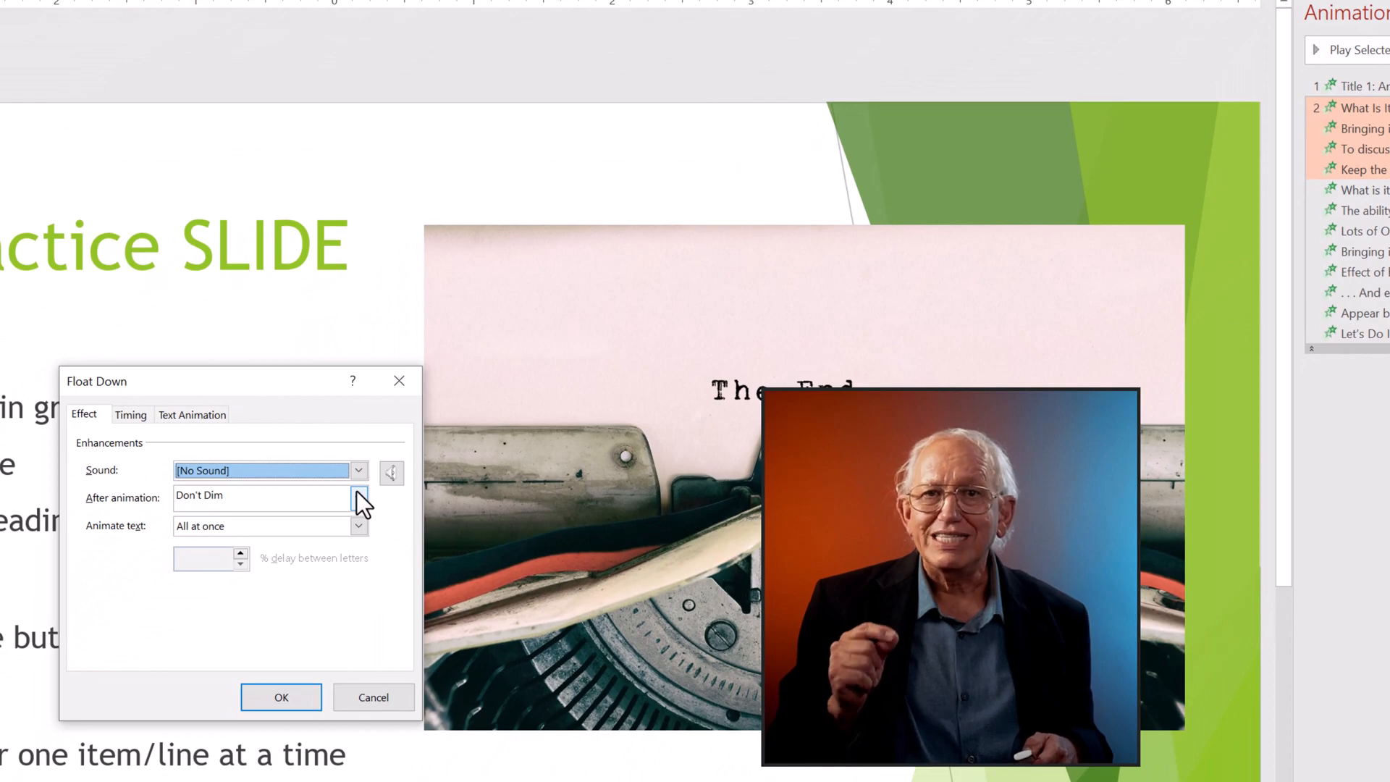
Step: Set the bullets to dim to green after animation and confirm
{"action": "left_click", "coordinate": [358, 497]}
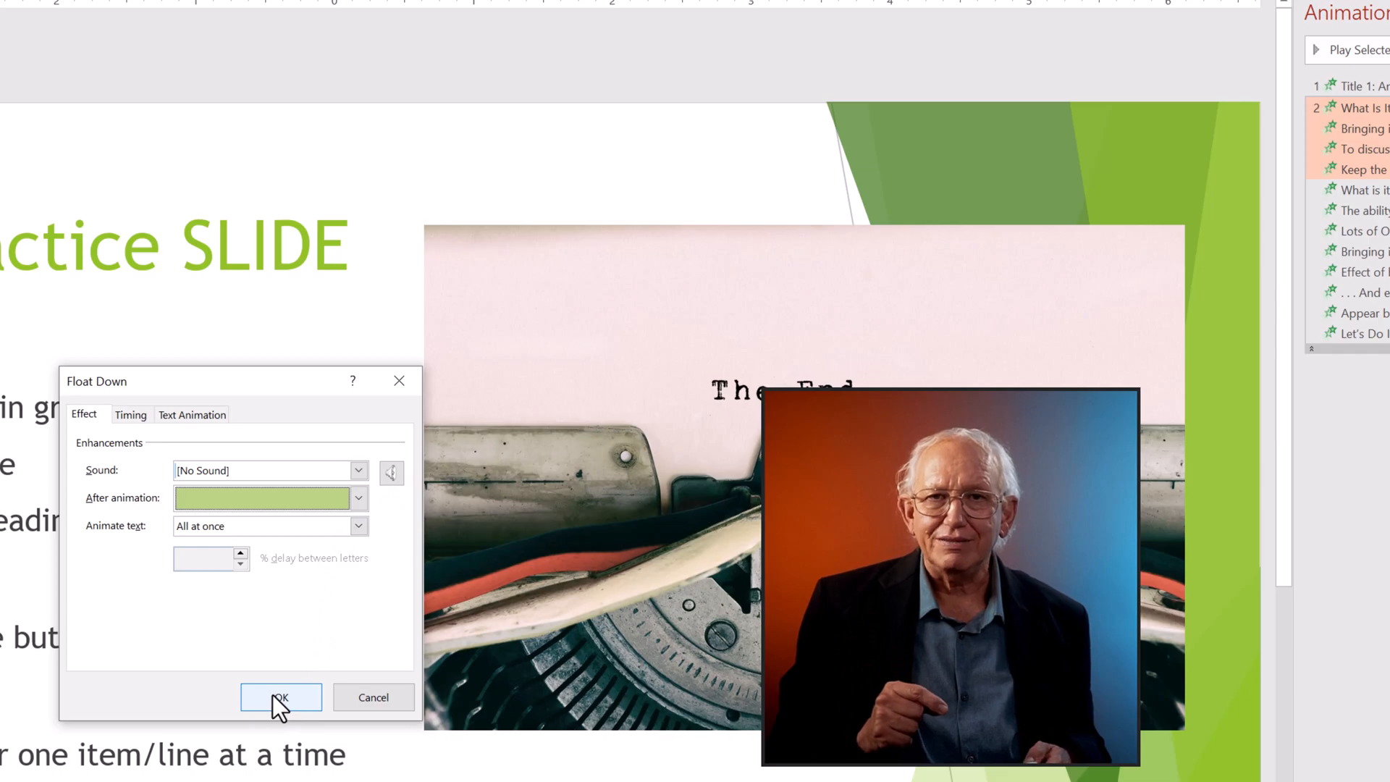
{"action": "left_click", "coordinate": [281, 696]}
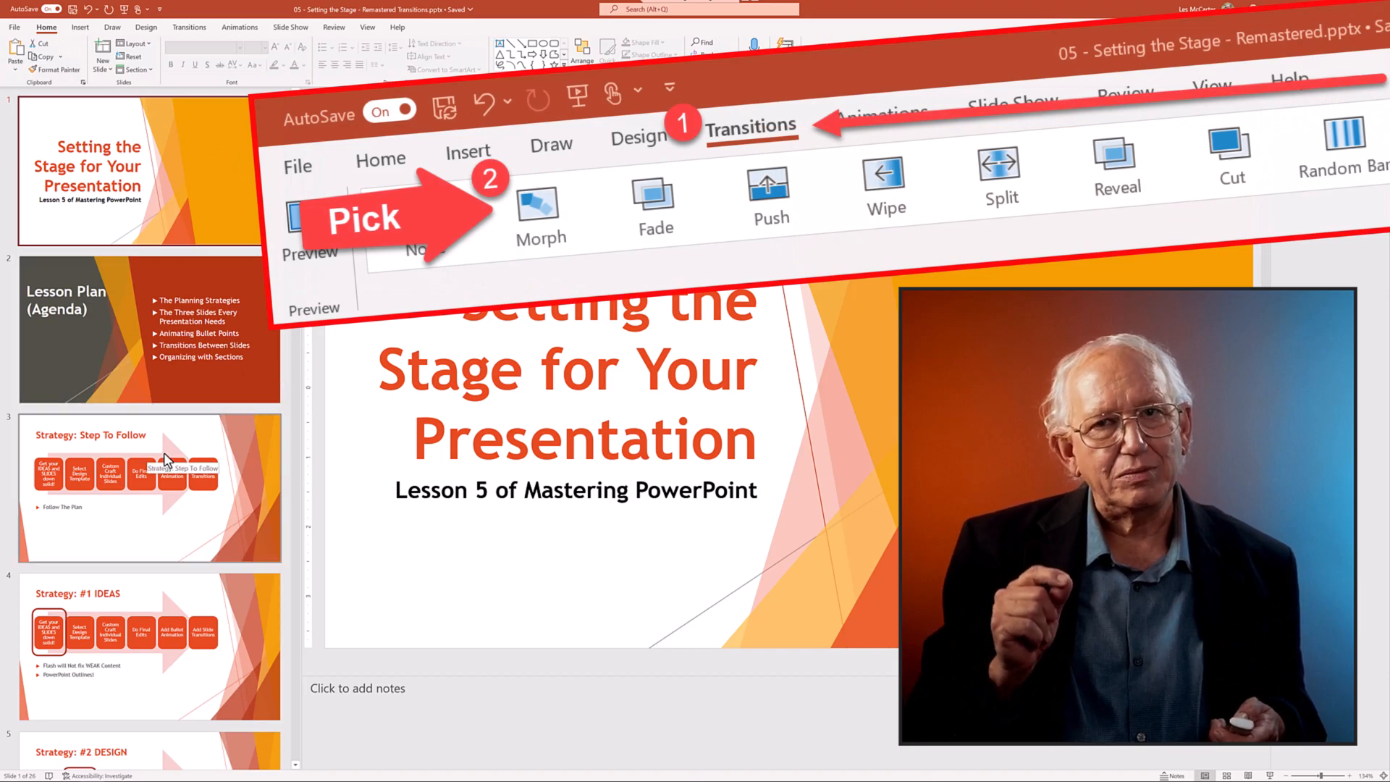
Step: Give the Step To Follow slide a Push transition and #1 IDEAS a Split transition
{"action": "left_click", "coordinate": [149, 488]}
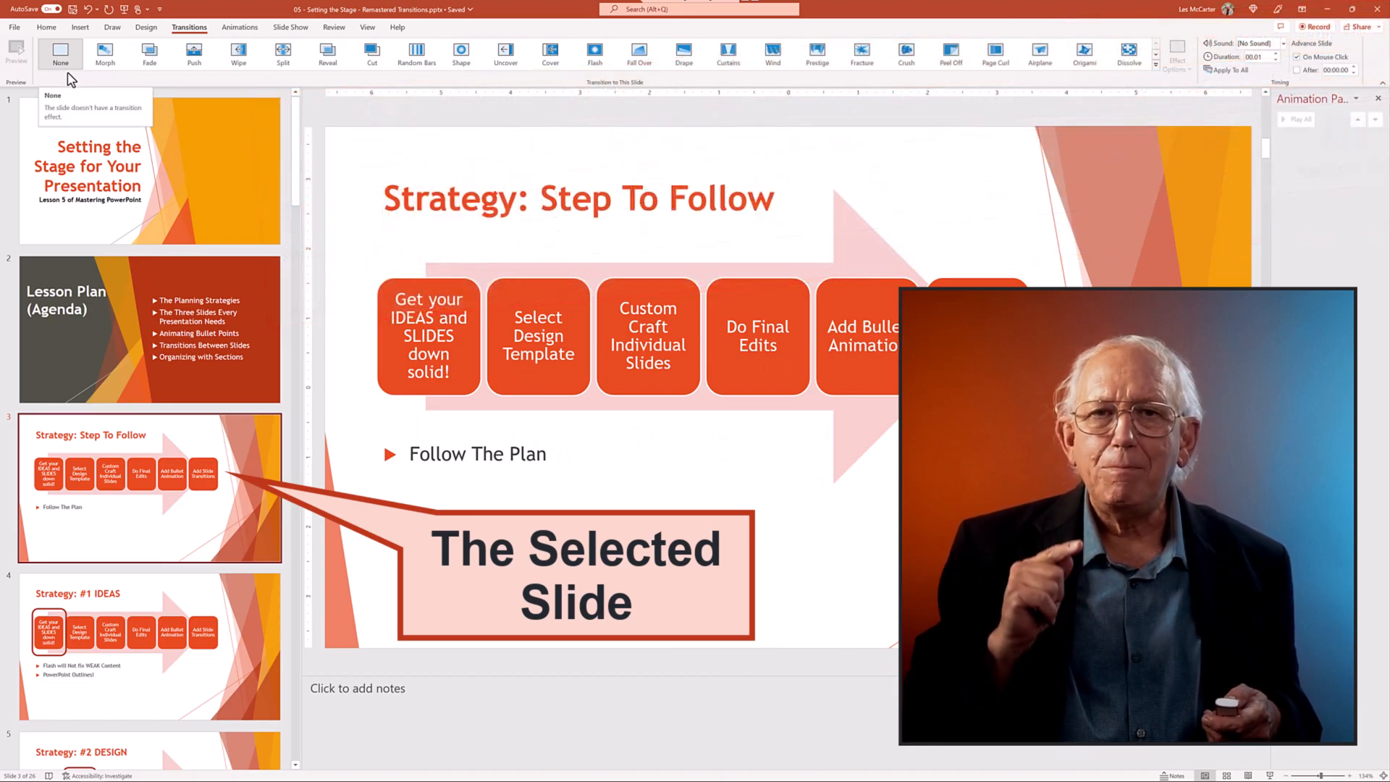
{"action": "left_click", "coordinate": [193, 55]}
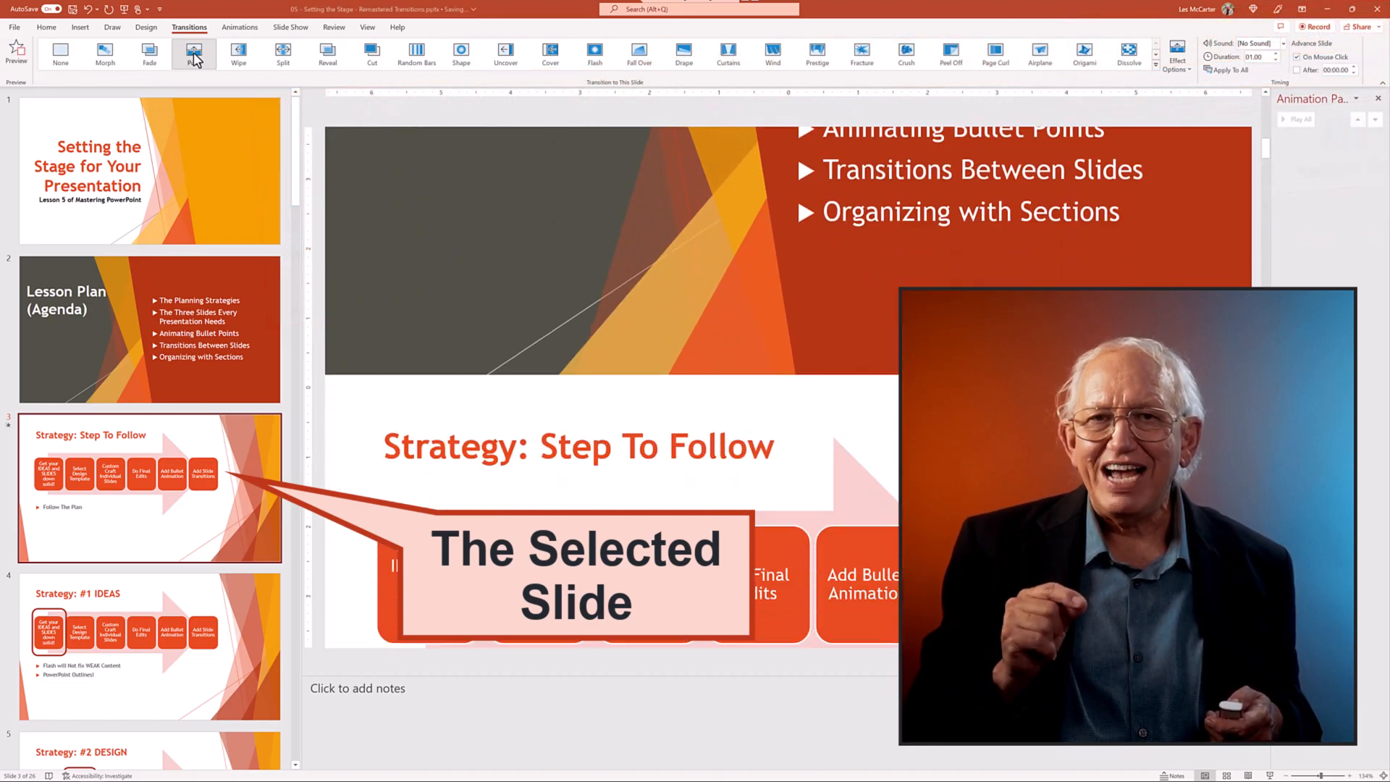
{"action": "left_click", "coordinate": [193, 53]}
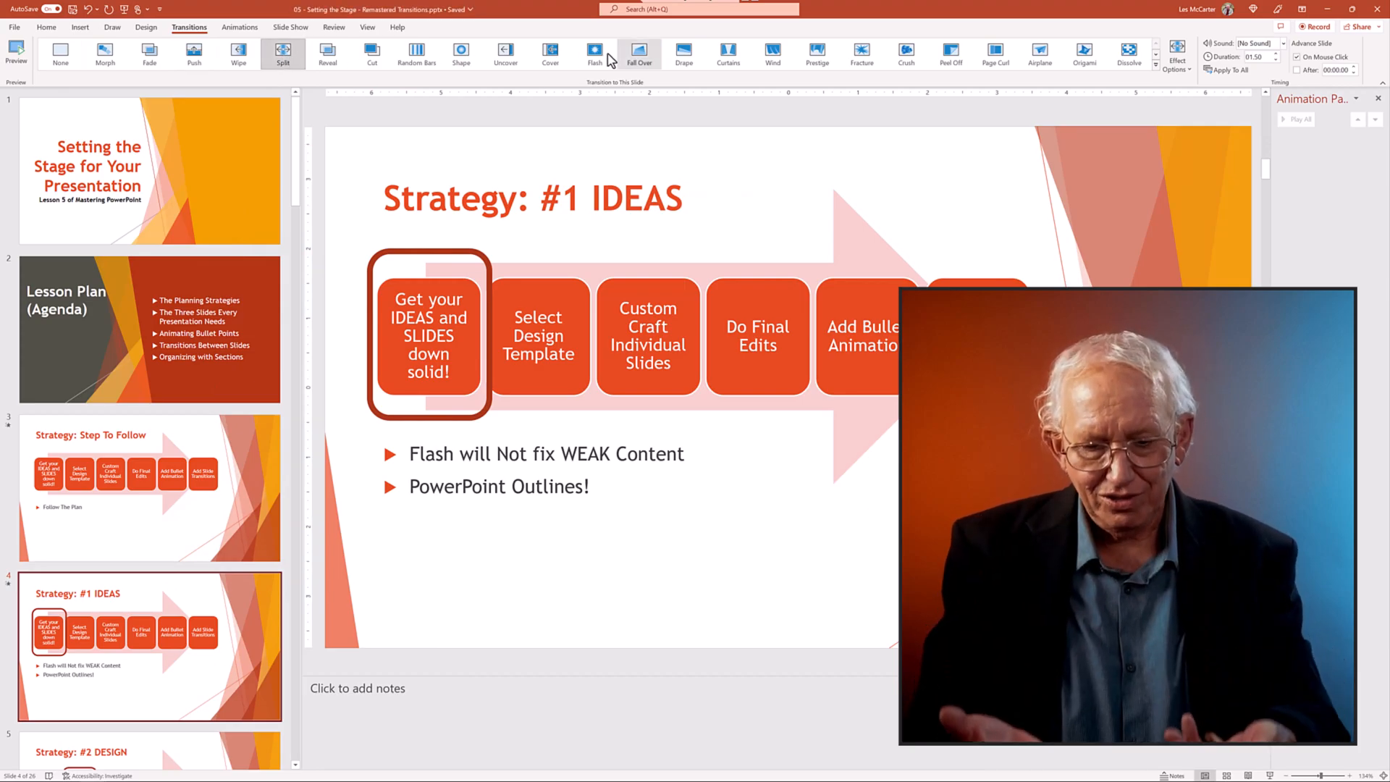
{"action": "left_click", "coordinate": [639, 53]}
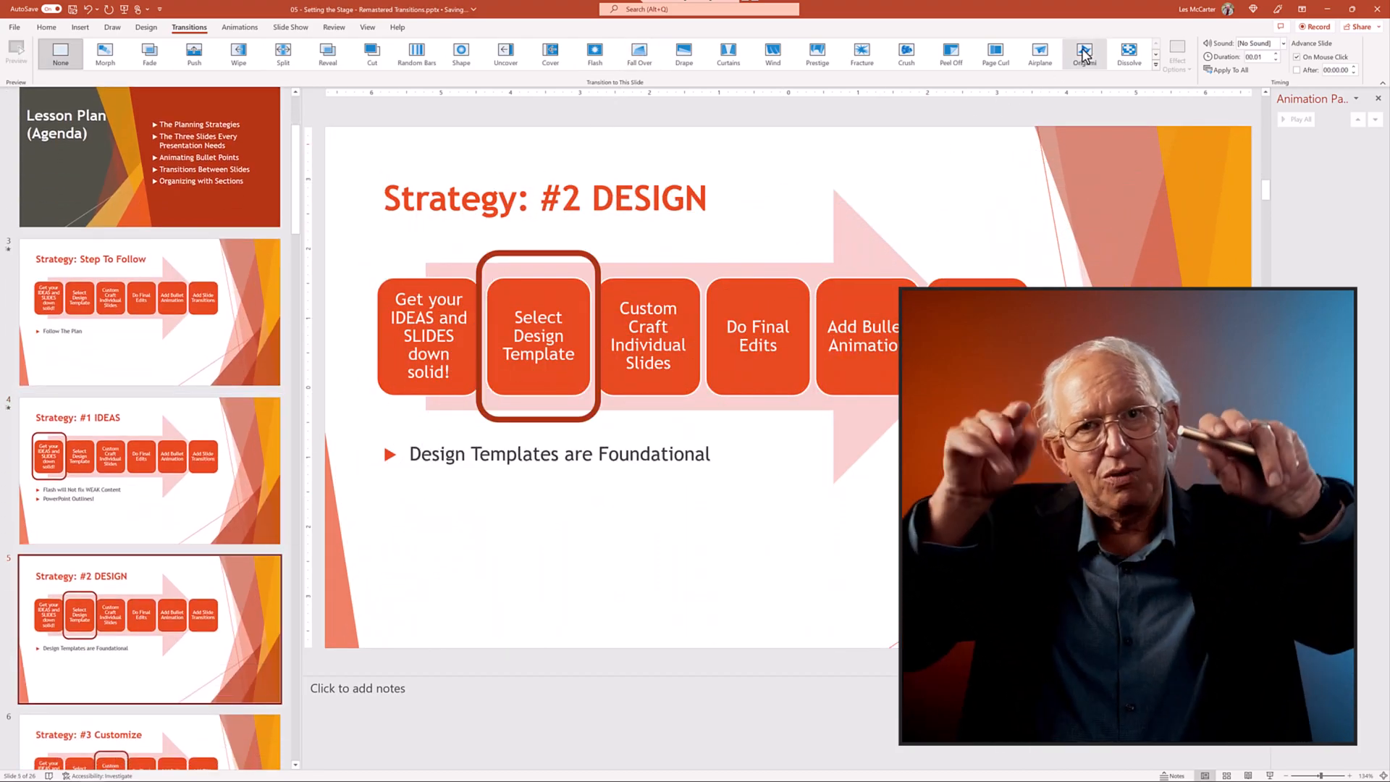
{"action": "left_click", "coordinate": [1083, 53]}
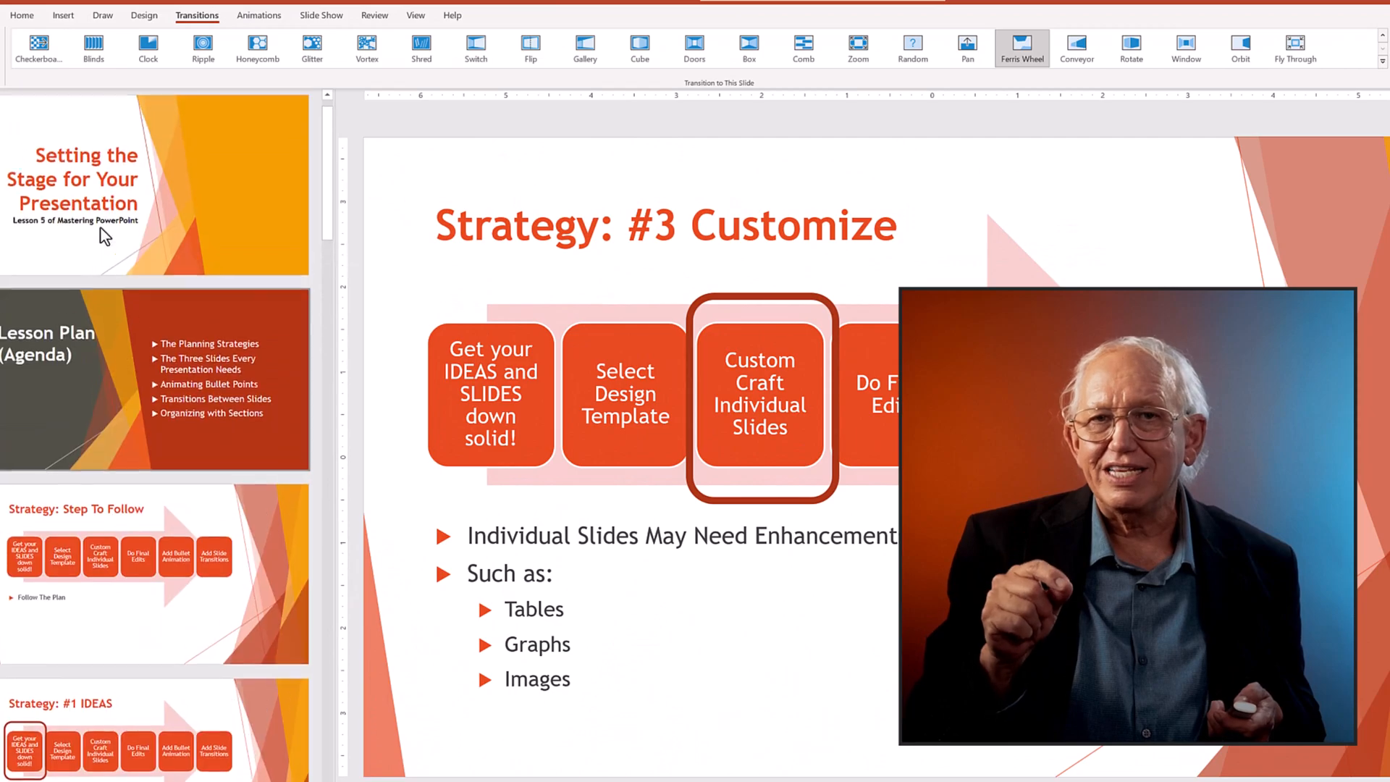
Step: Select the first slide thumbnail to show the title slide
{"action": "left_click", "coordinate": [155, 186]}
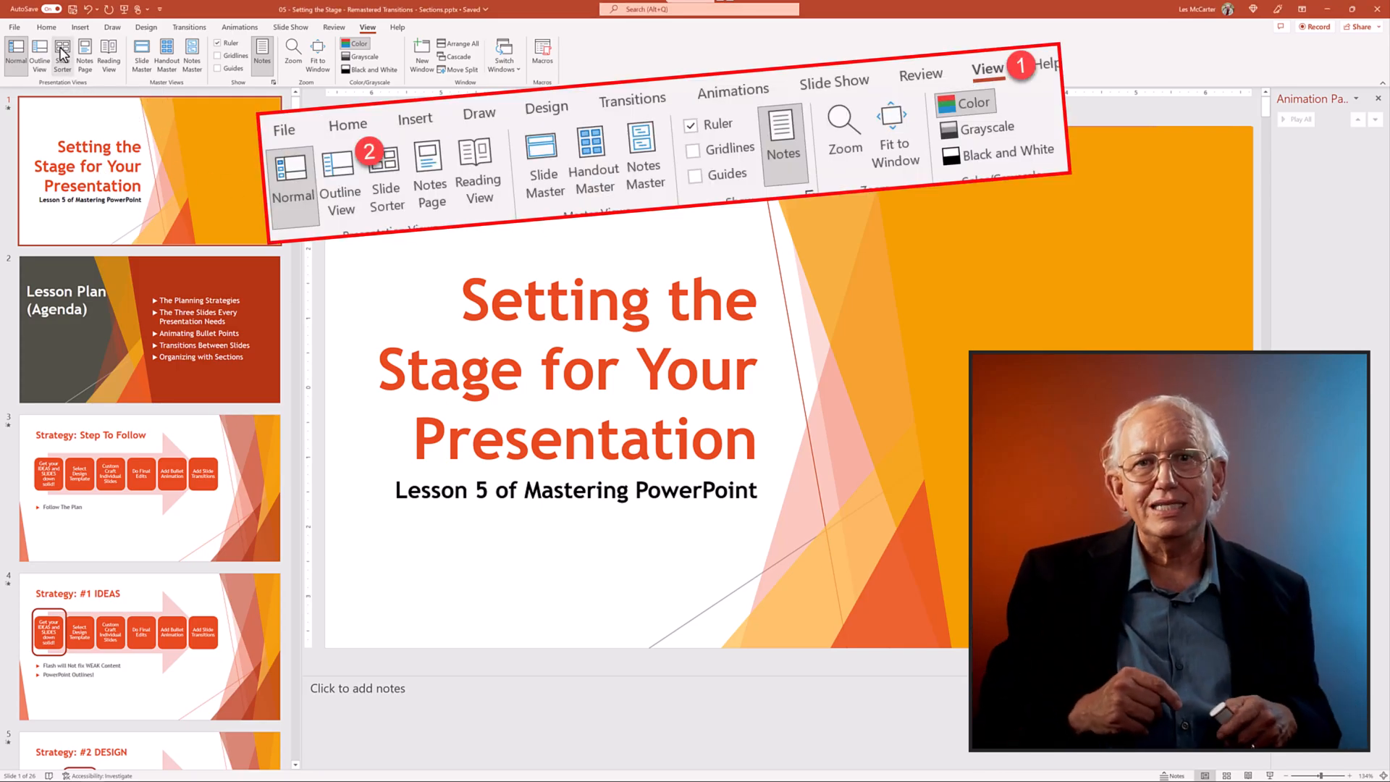
Step: In Slide Sorter, start a 'Build Slides' section after the Lesson Plan slide
{"action": "left_click", "coordinate": [62, 51]}
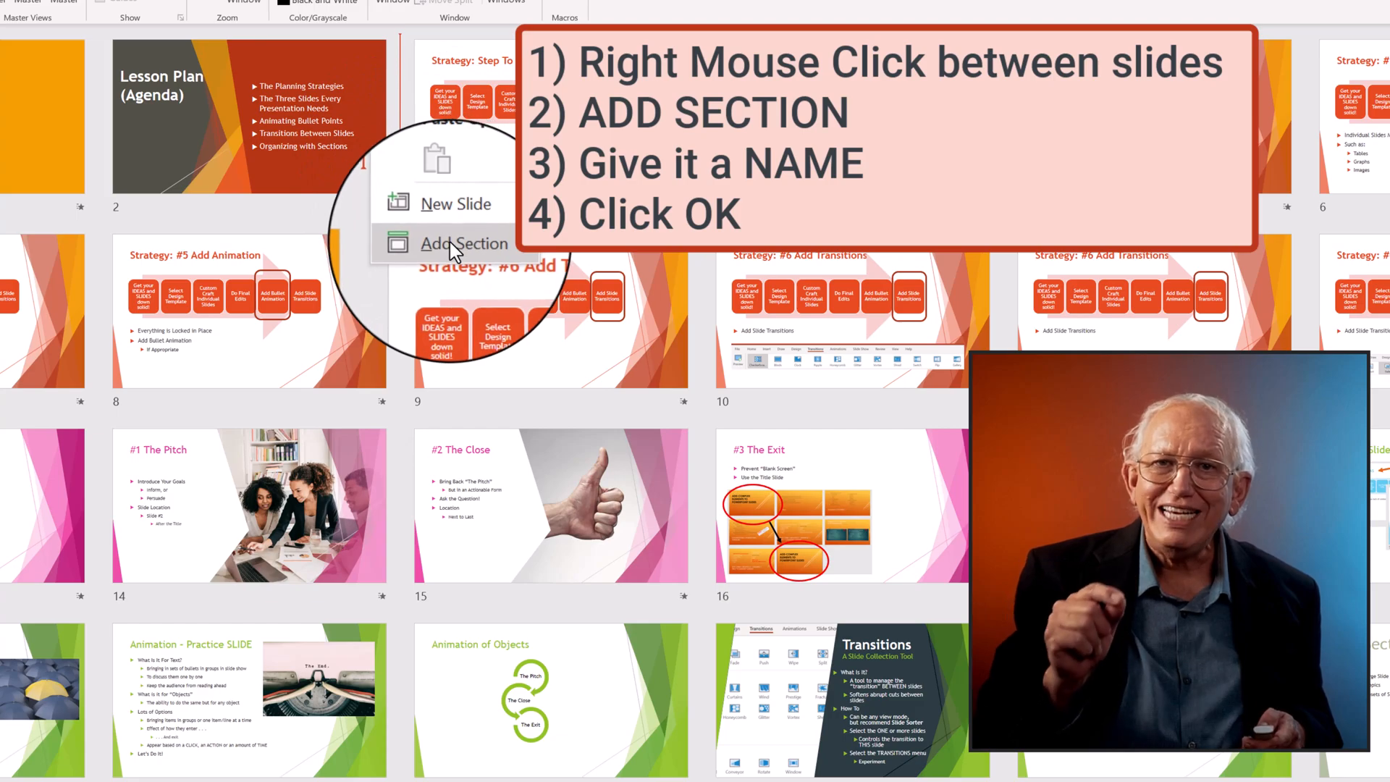
{"action": "left_click", "coordinate": [465, 244]}
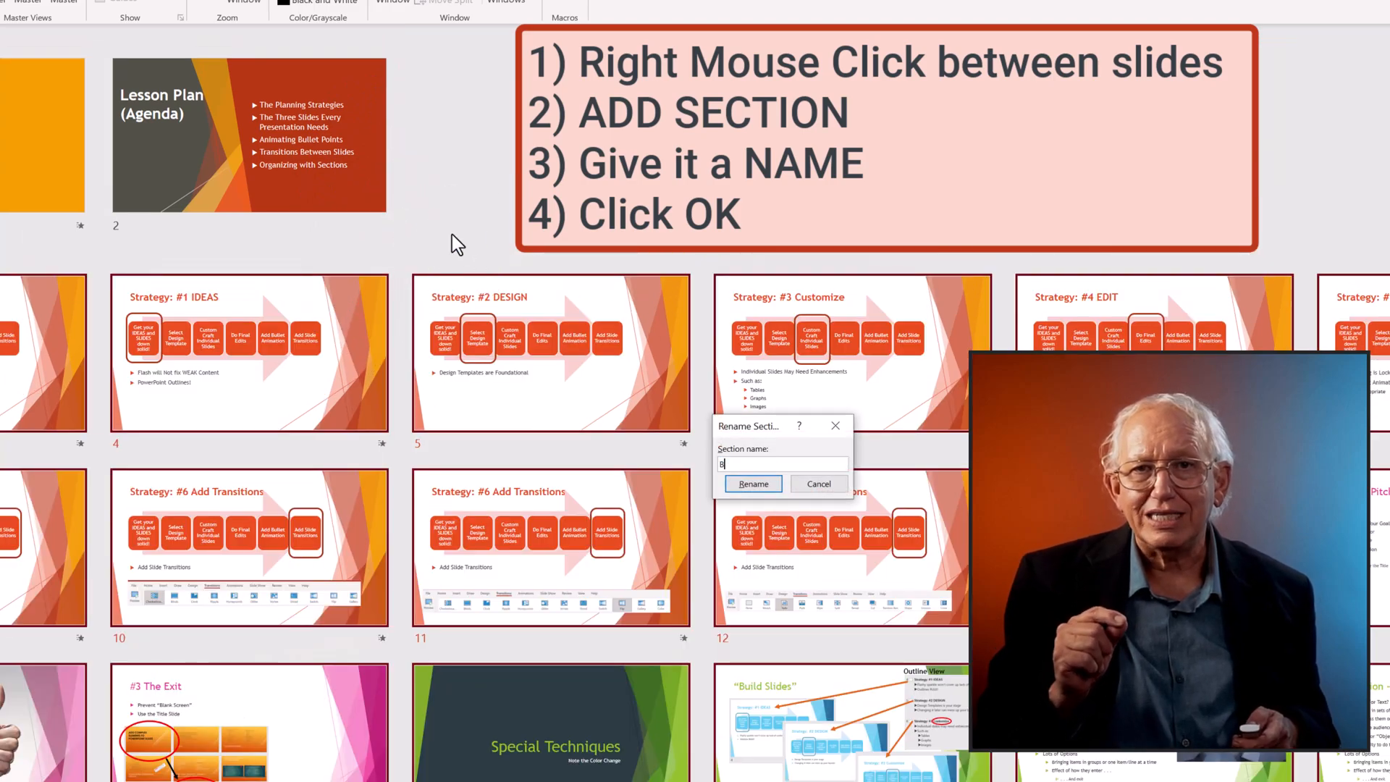
{"action": "type", "text": "Build S"}
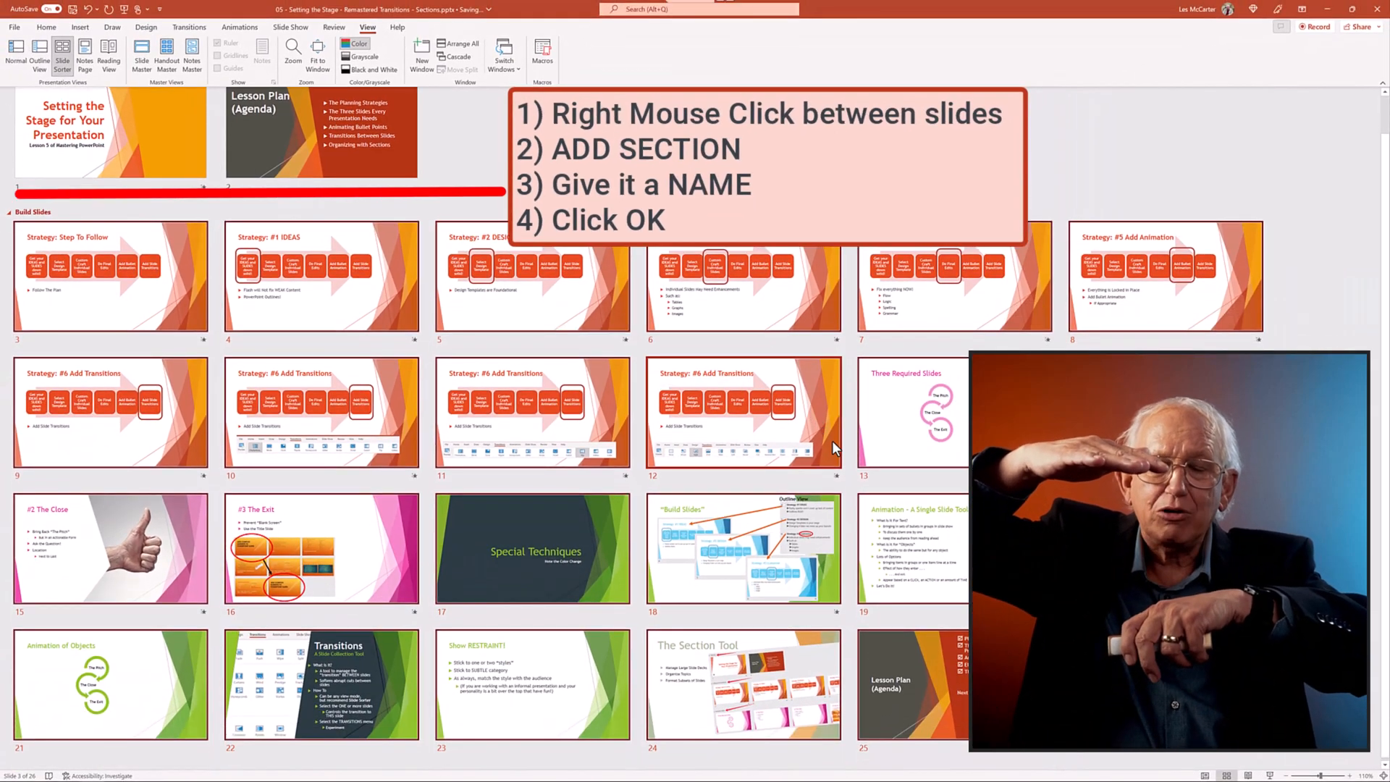
Step: Add a 'Required 3 Slides' section at slide 13 and another section at slide 17
{"action": "right_click", "coordinate": [849, 408]}
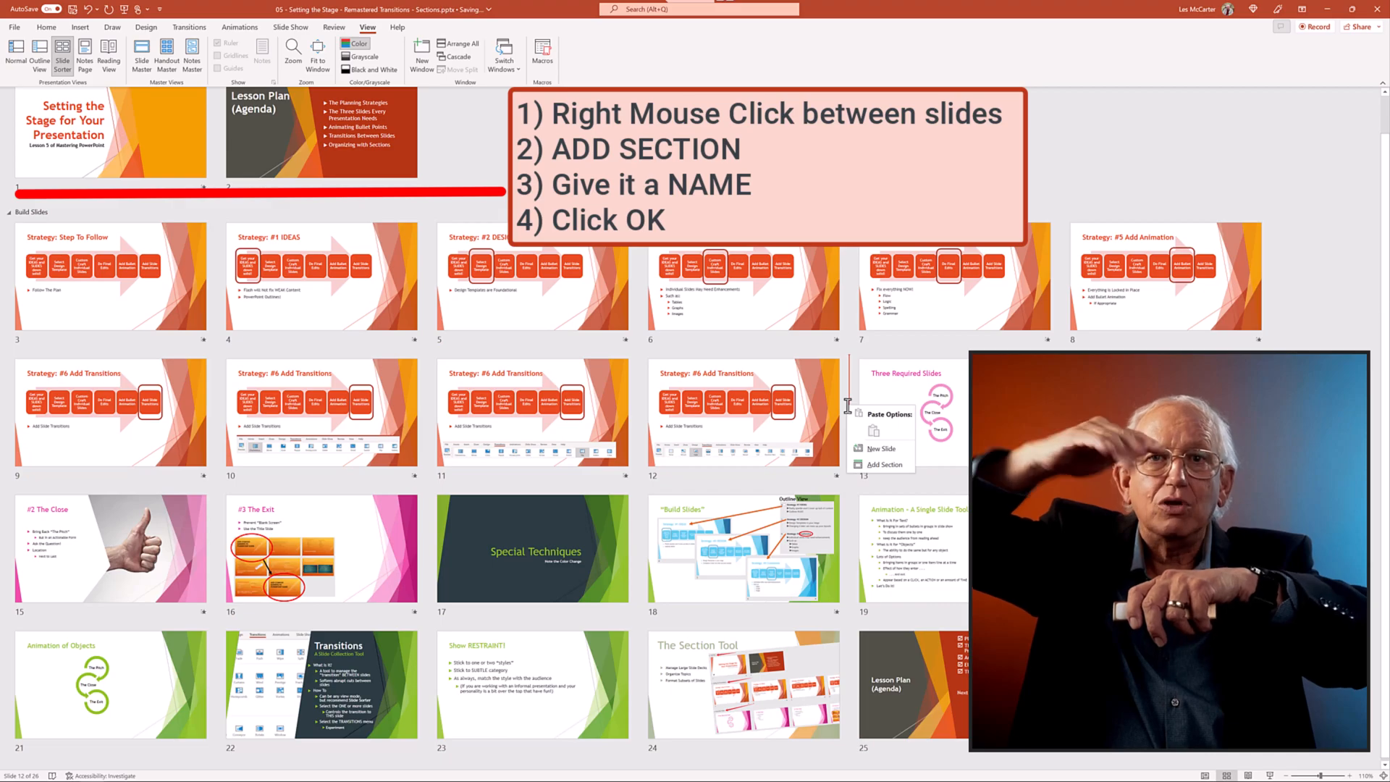
{"action": "left_click", "coordinate": [881, 465]}
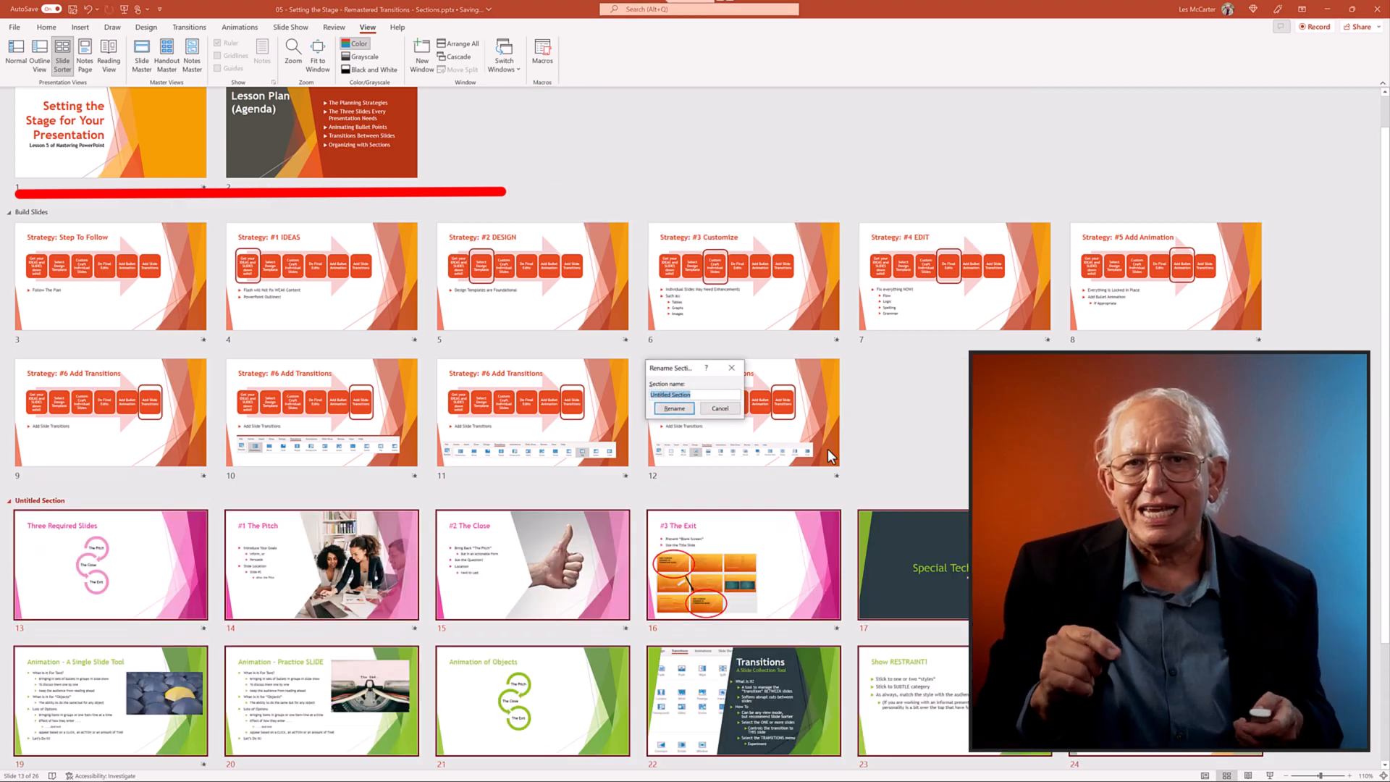
{"action": "type", "text": "Required"}
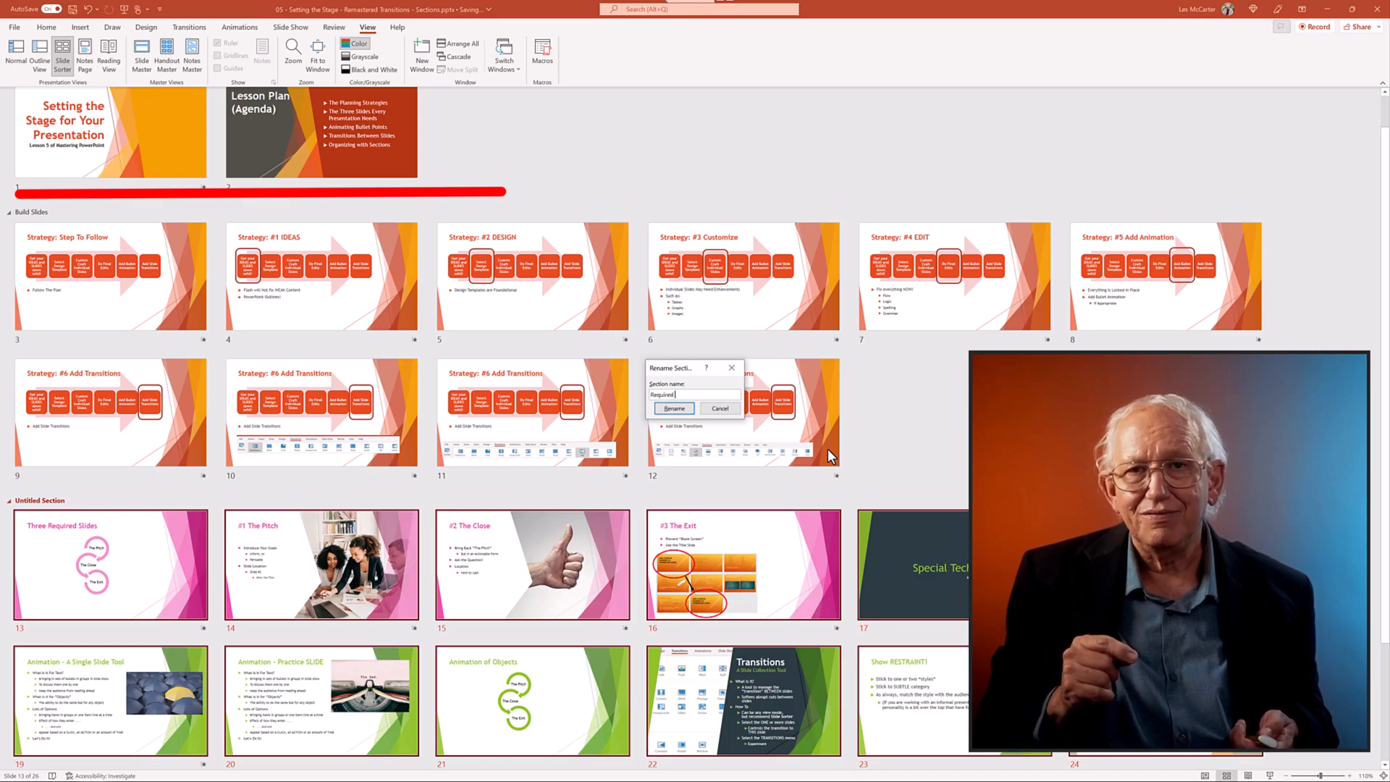
{"action": "type", "text": "3 Slides"}
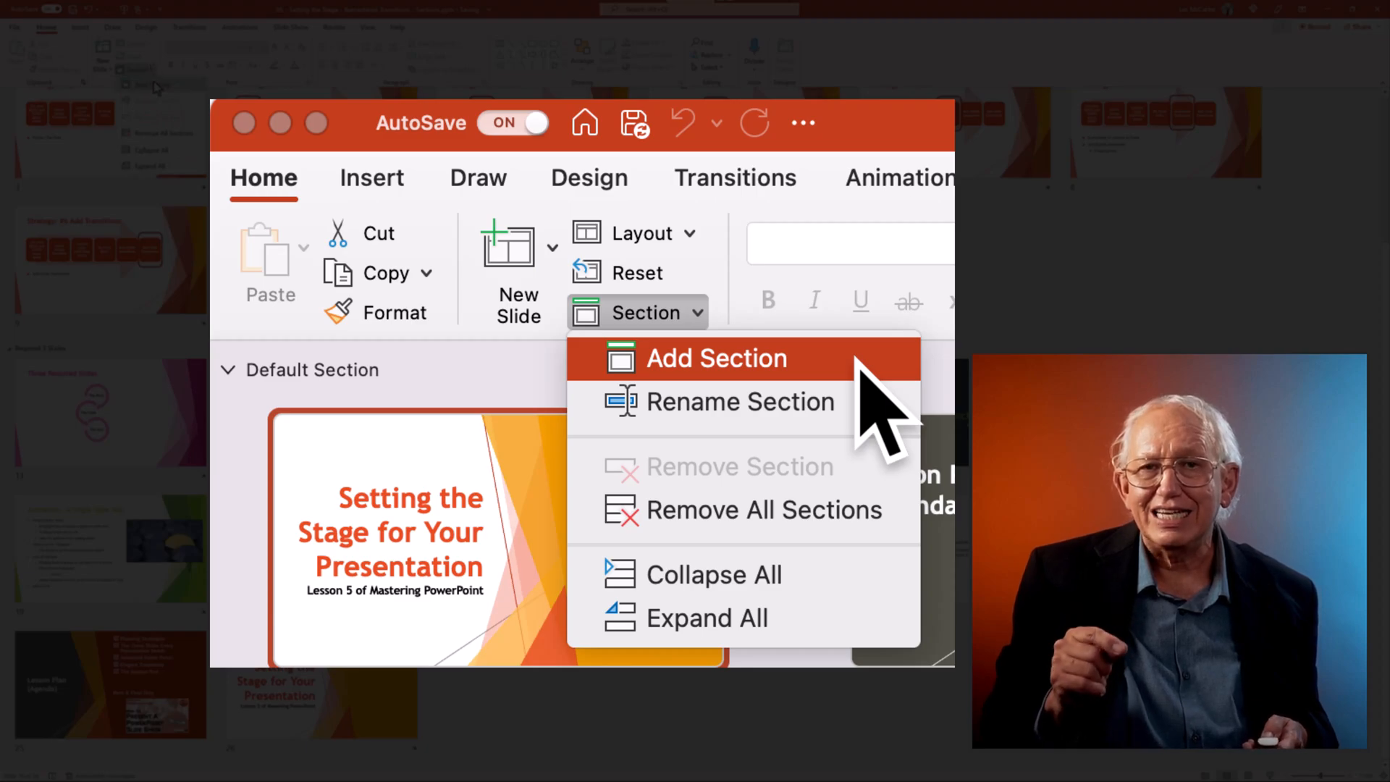
{"action": "left_click", "coordinate": [739, 402]}
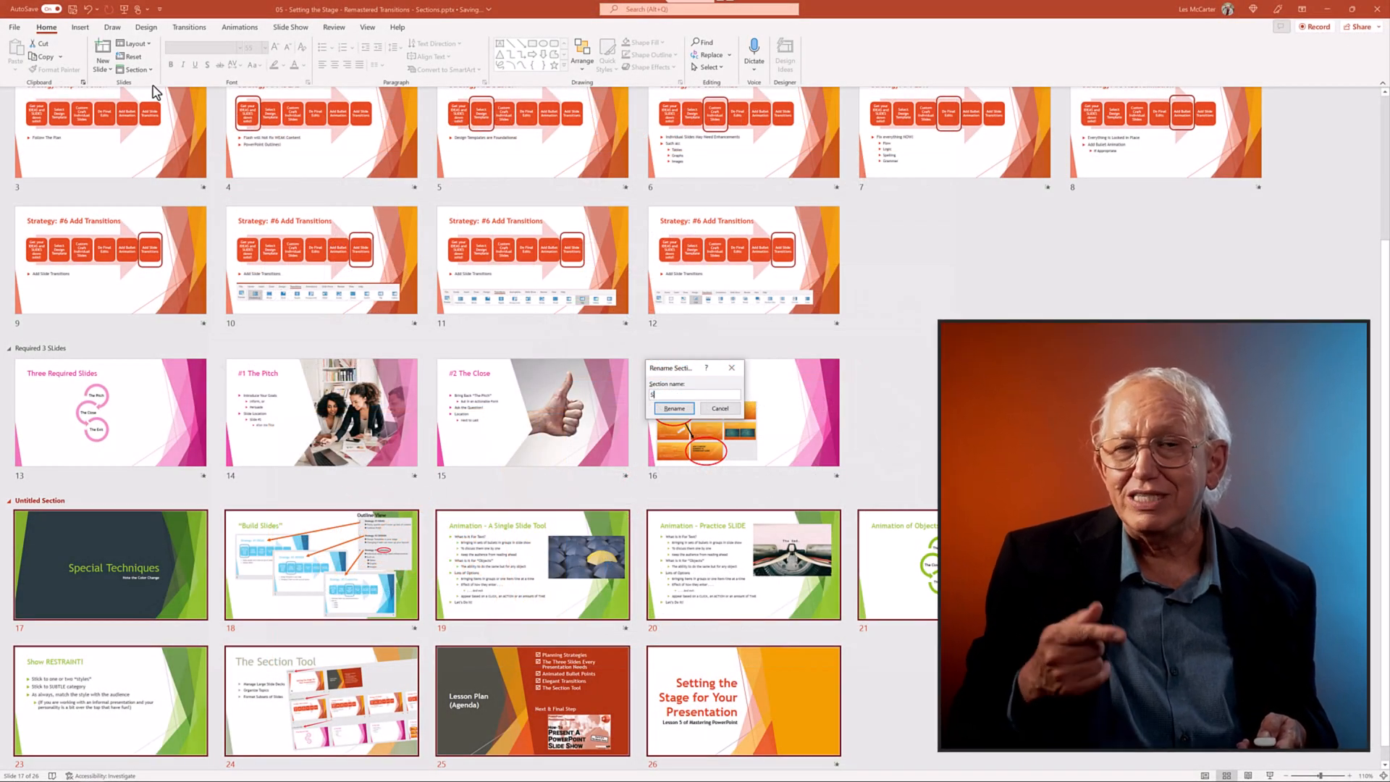
{"action": "left_click", "coordinate": [672, 408]}
{"action": "type", "text": "Closing"}
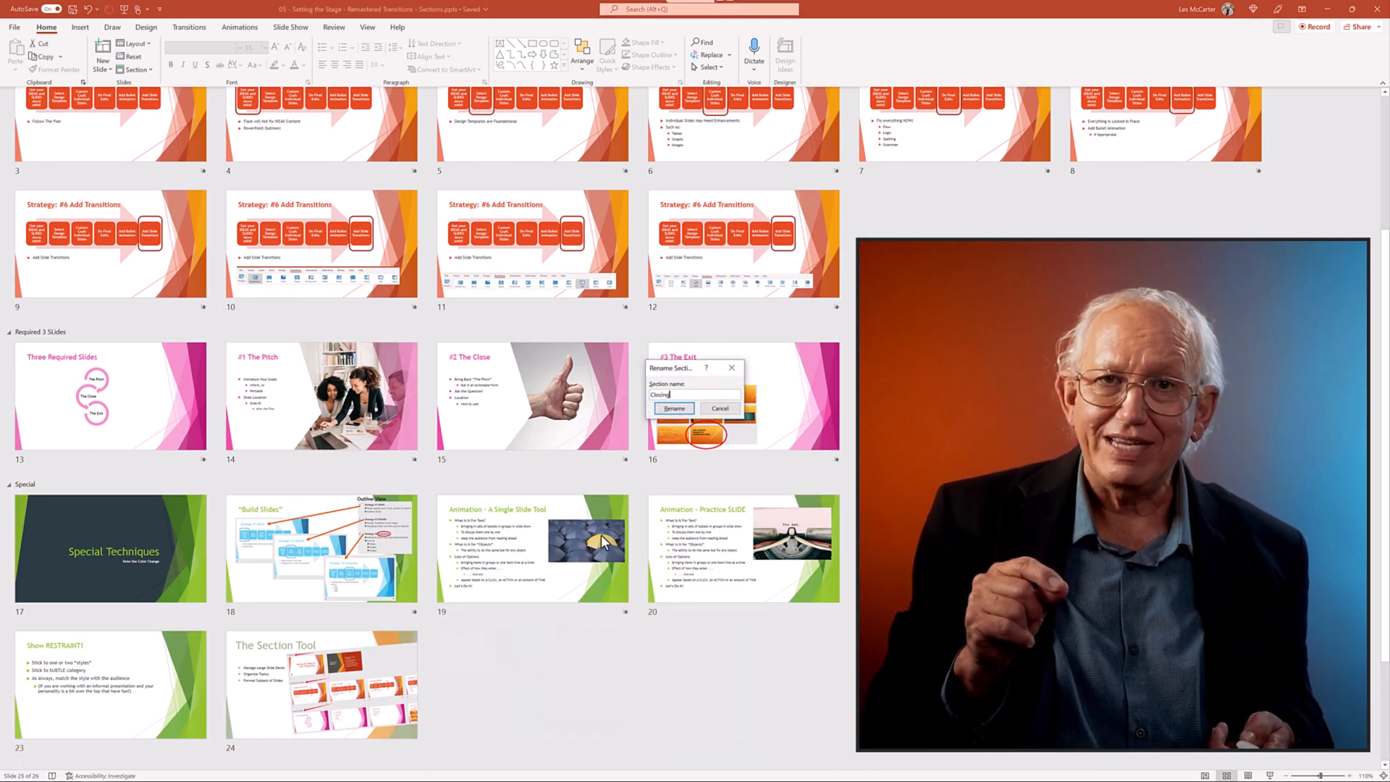
Step: Confirm the Closing section name and collapse the Build Slides section
{"action": "left_click", "coordinate": [673, 409]}
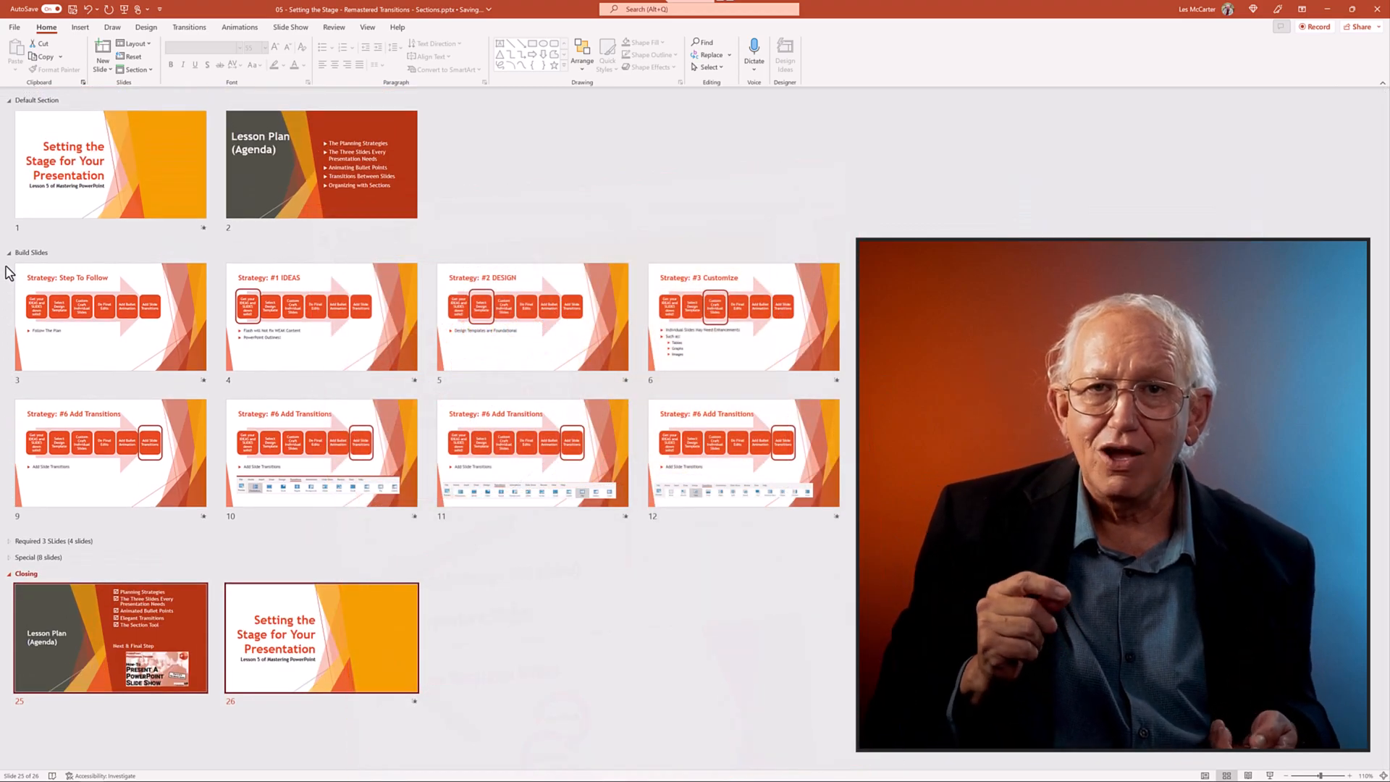
{"action": "left_click", "coordinate": [8, 252]}
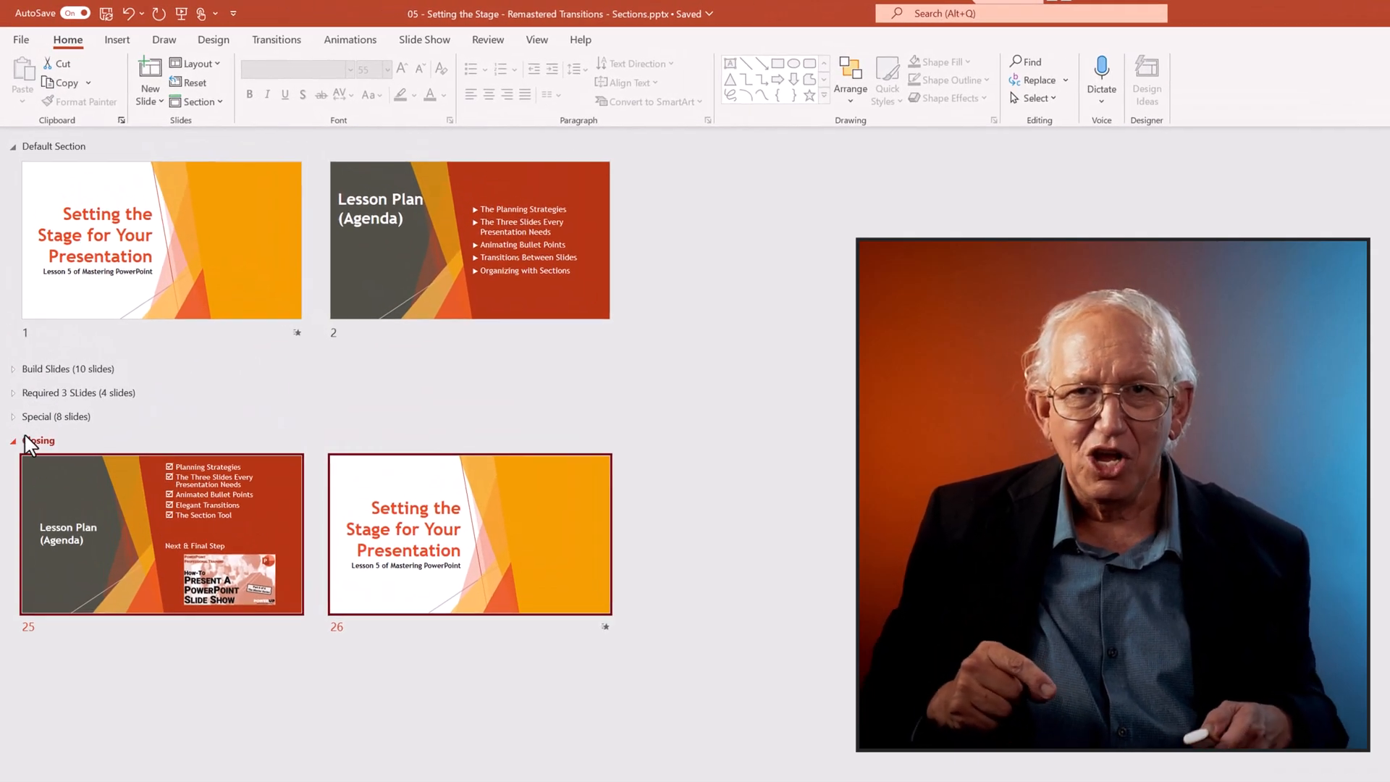
Step: Move the Closing section up below Build Slides, then re-expand Build Slides and scroll down
{"action": "left_click", "coordinate": [7, 441]}
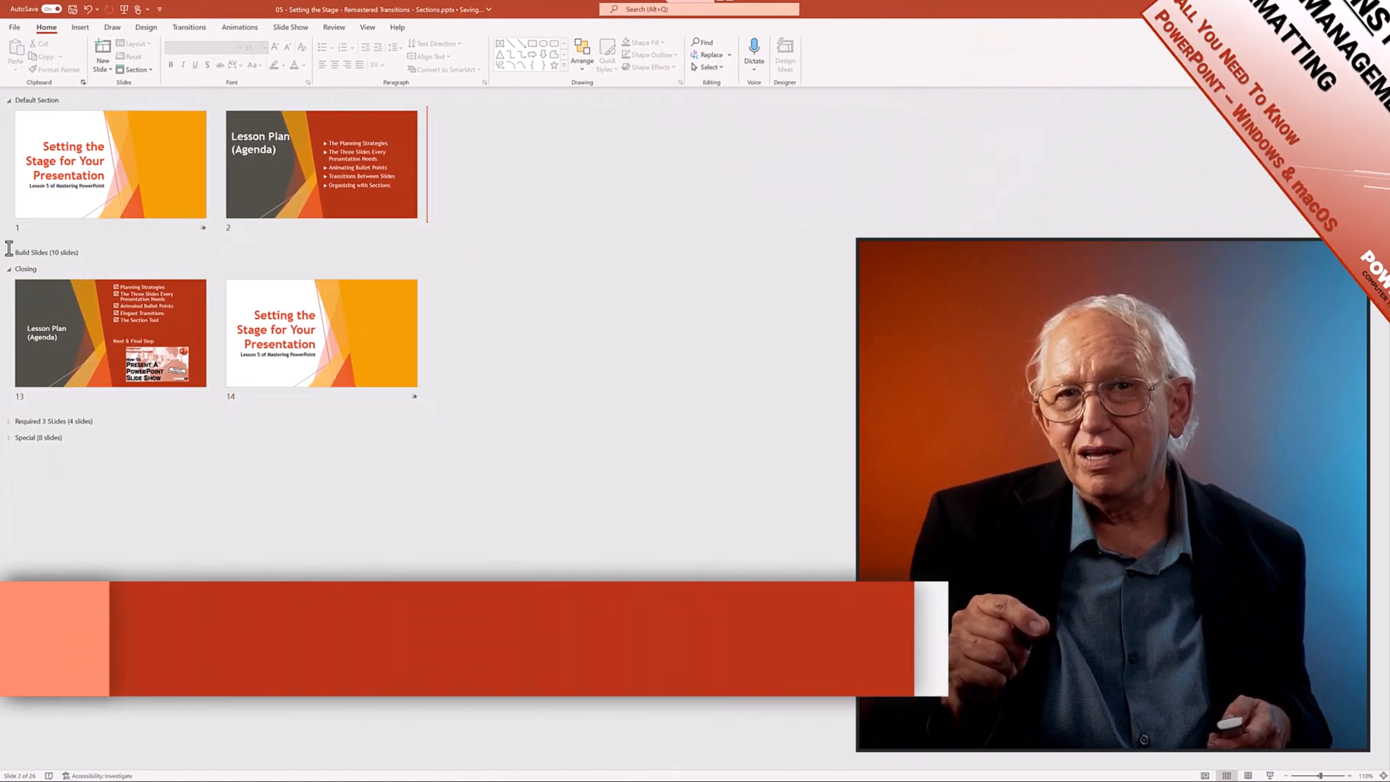
{"action": "left_click", "coordinate": [8, 252]}
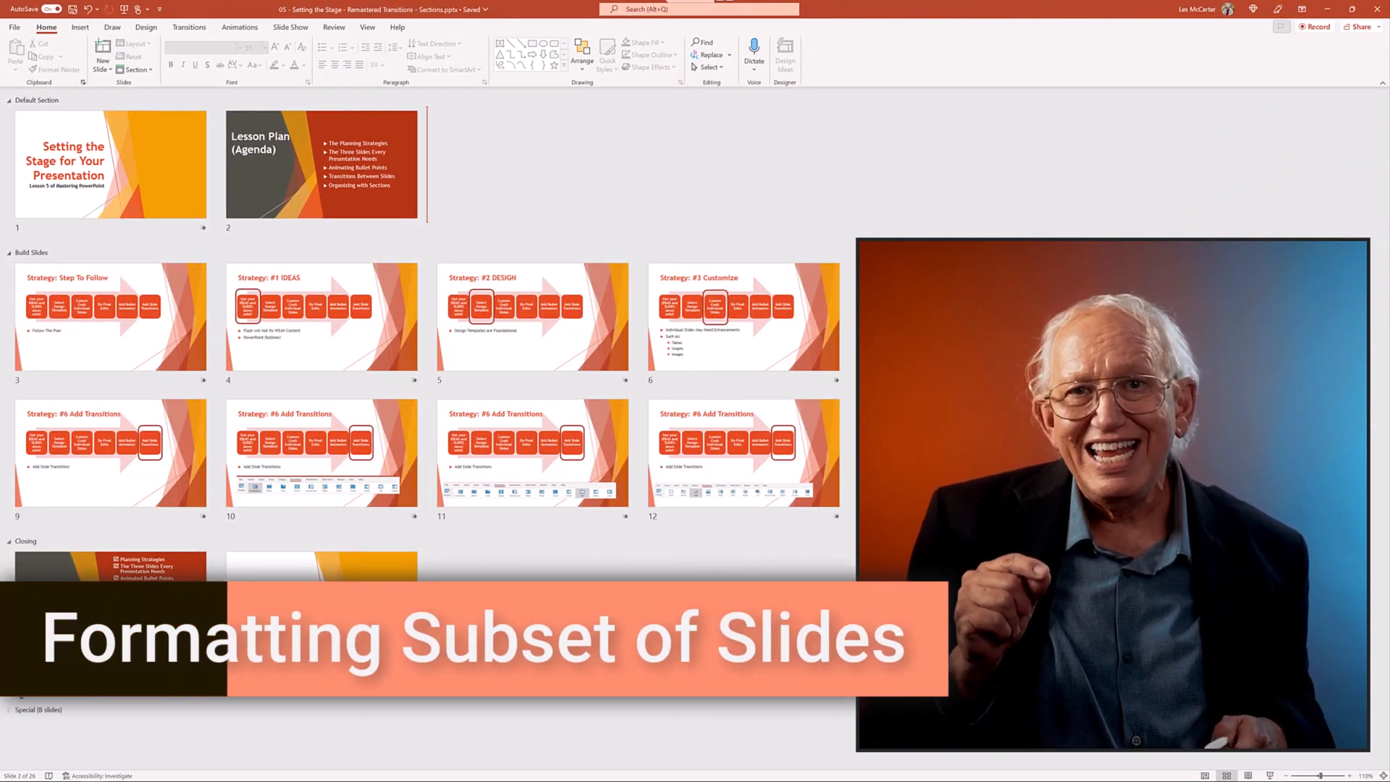
{"action": "scroll", "scroll_direction": "down", "scroll_amount": 3}
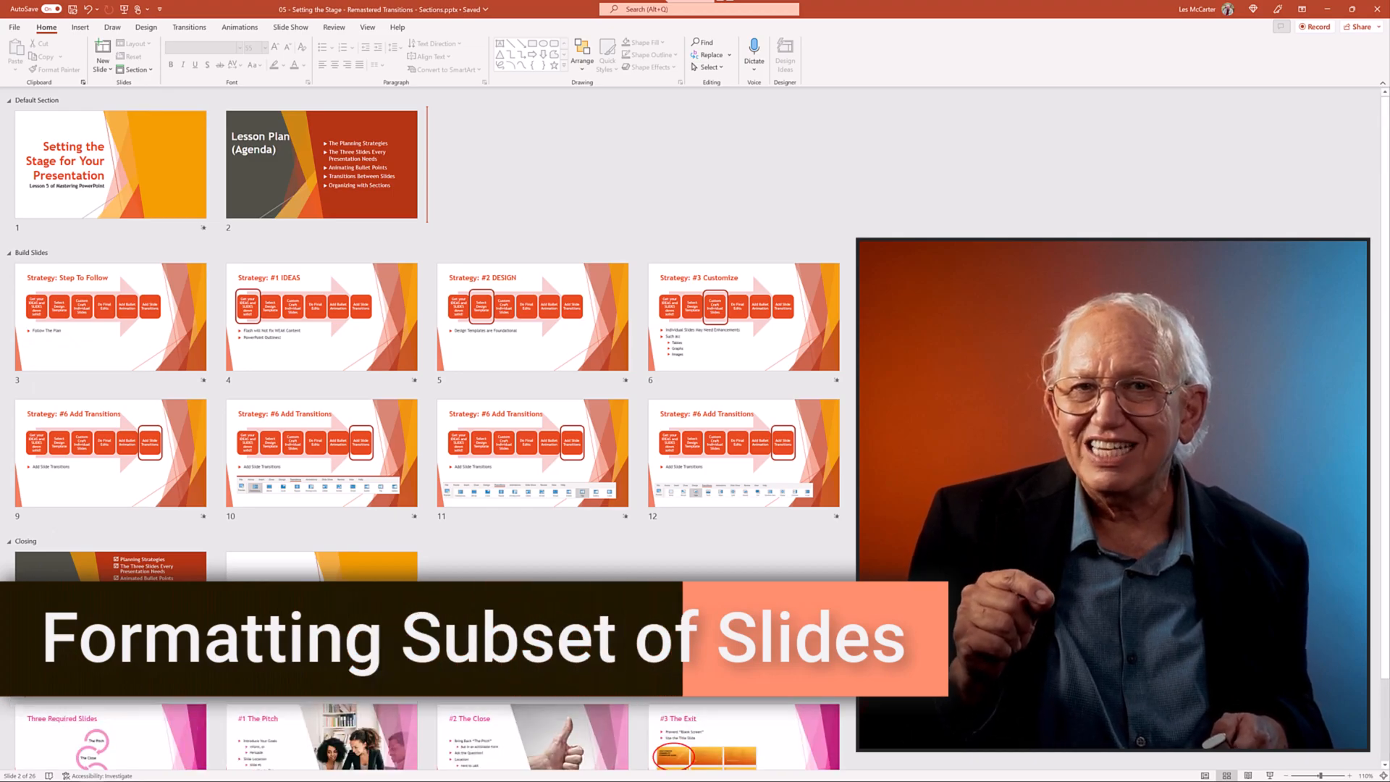
{"action": "scroll", "scroll_direction": "down", "scroll_amount": 3}
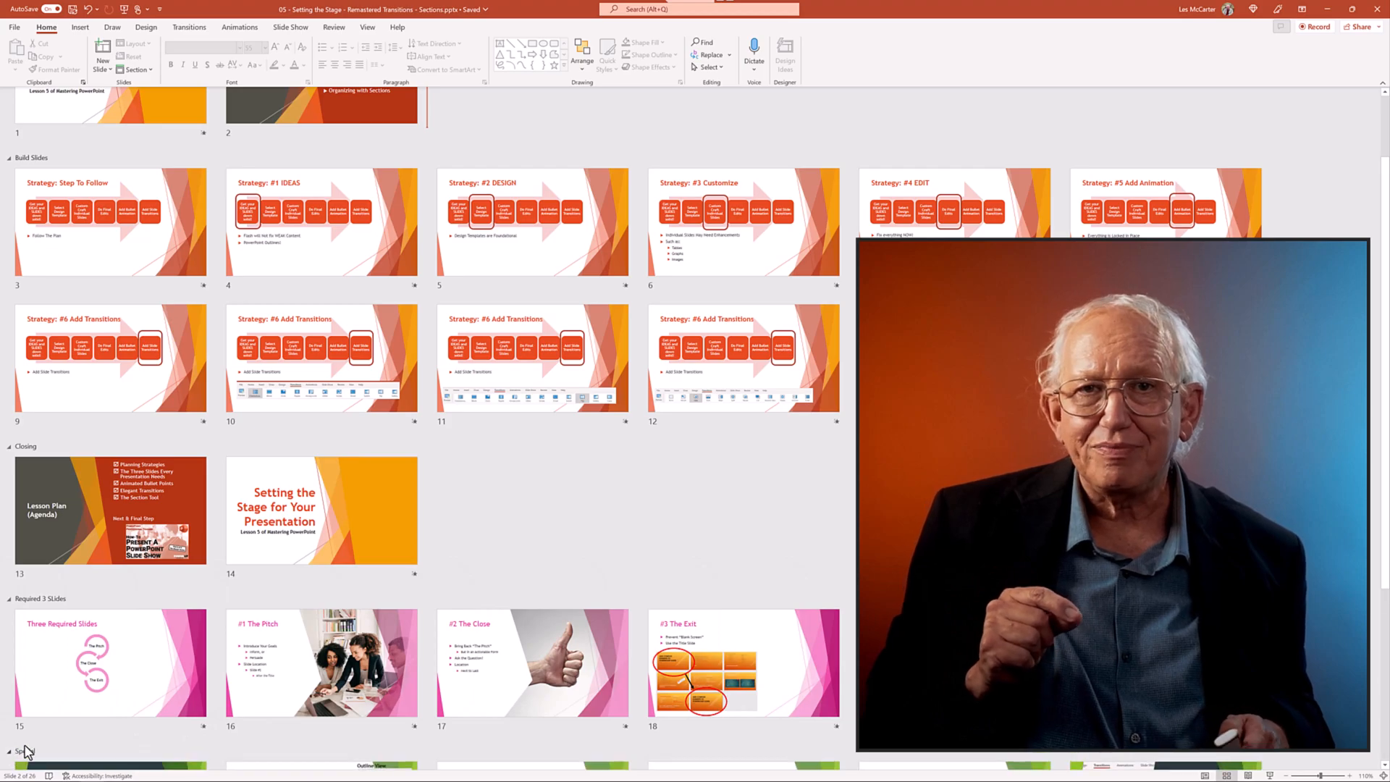
Step: Select the Required 3 Slides section and open the Design Variants Colors palette list
{"action": "scroll", "scroll_direction": "down", "scroll_amount": 3}
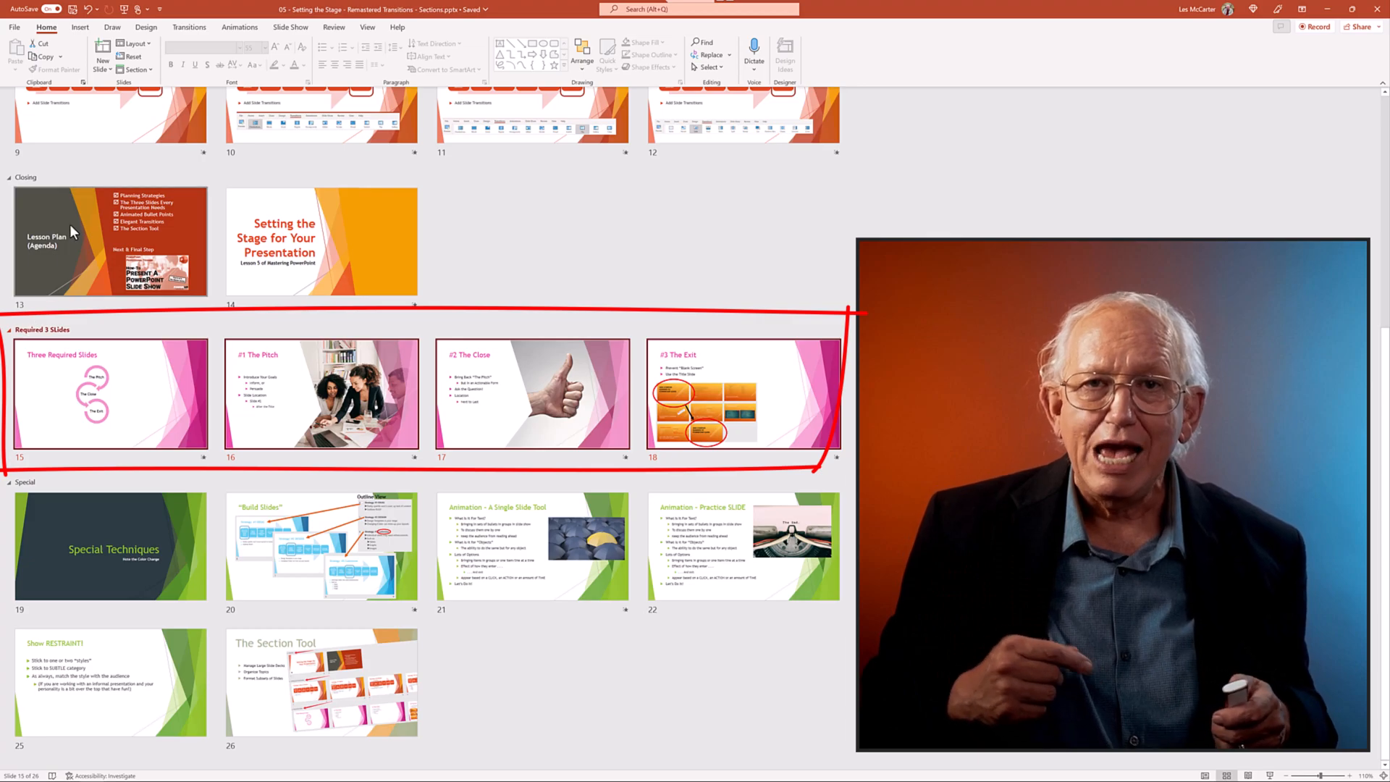
{"action": "left_click", "coordinate": [147, 27]}
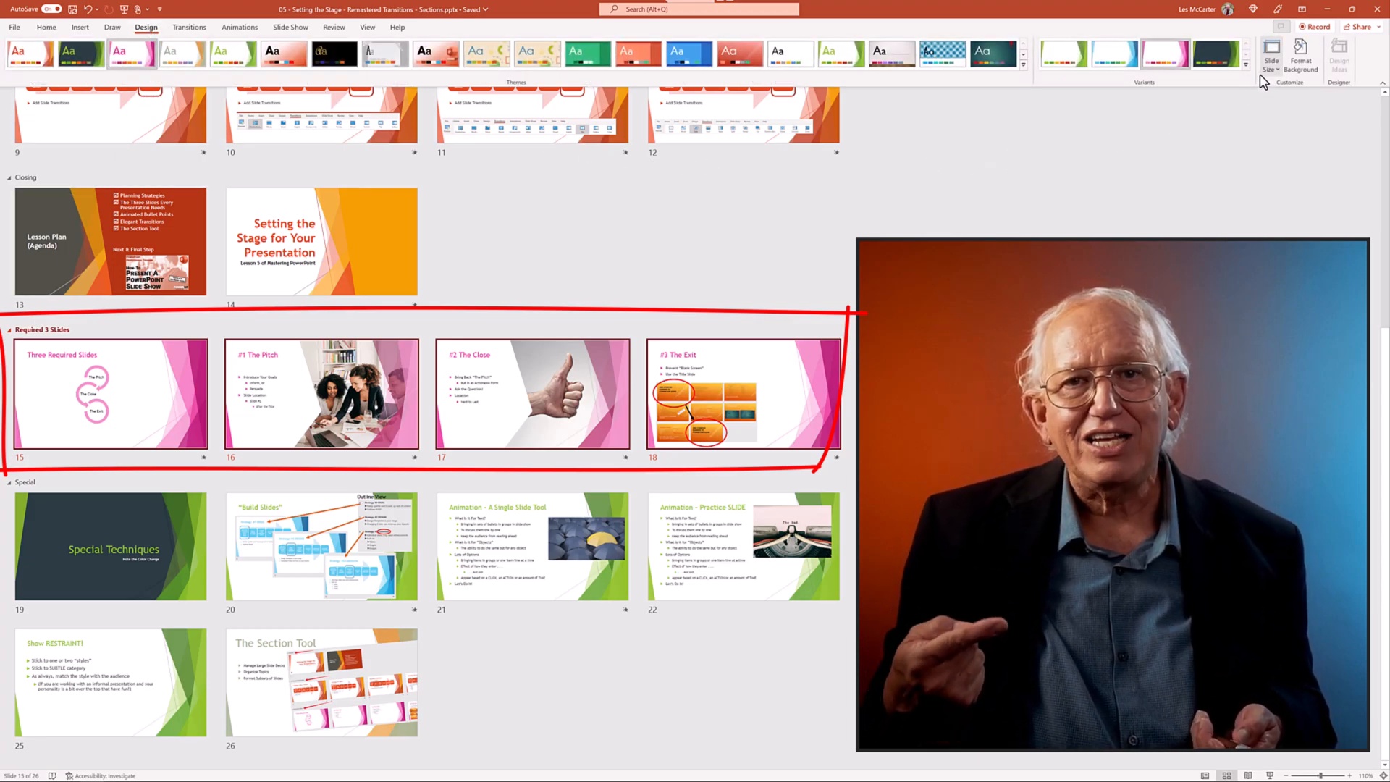
{"action": "left_click", "coordinate": [1246, 75]}
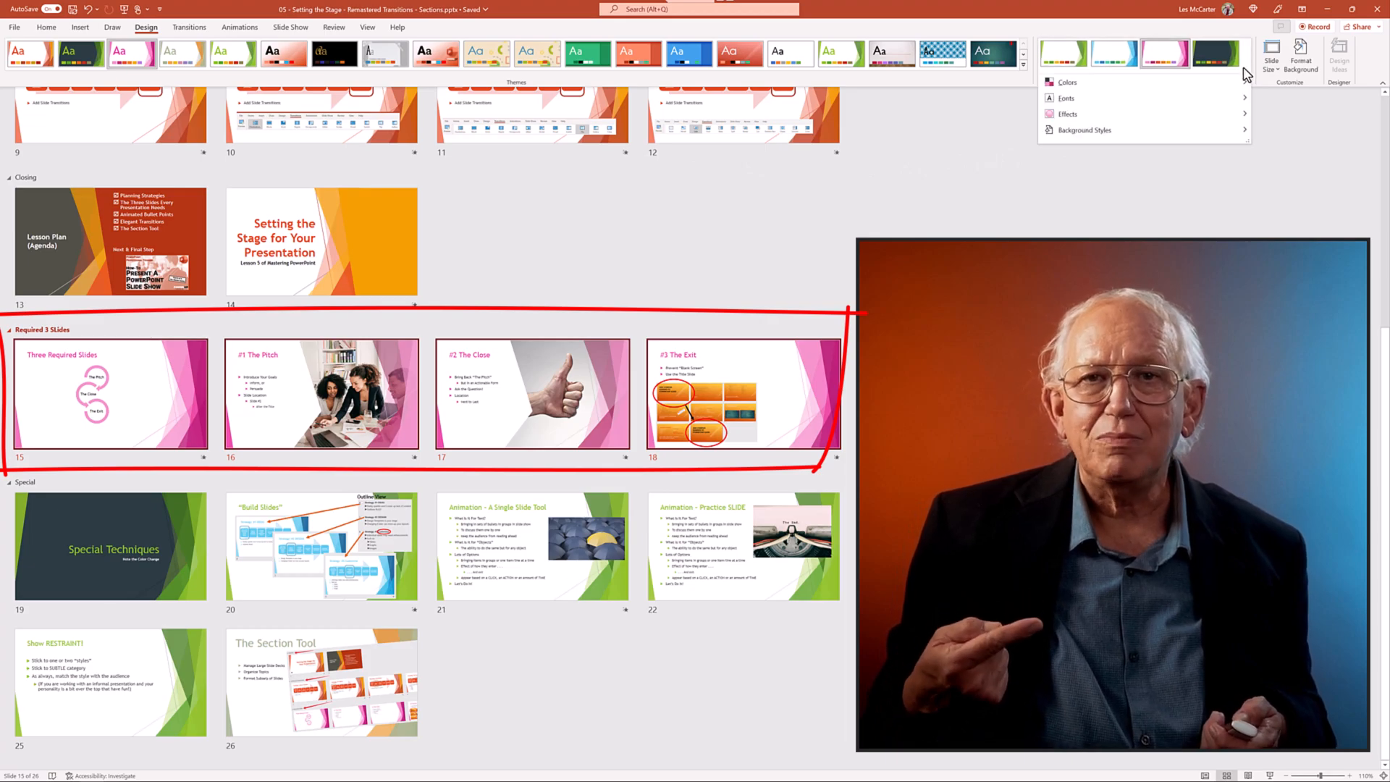
{"action": "left_click", "coordinate": [1066, 82]}
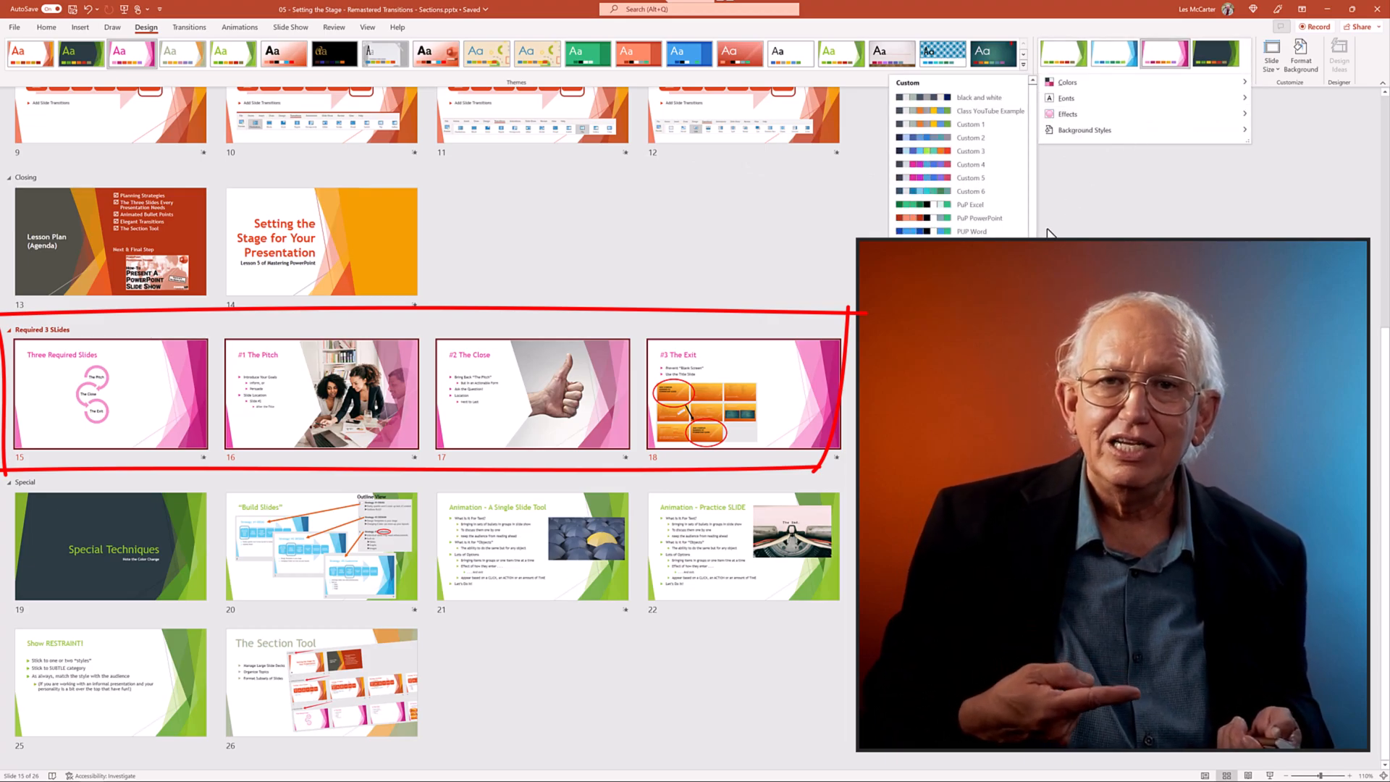